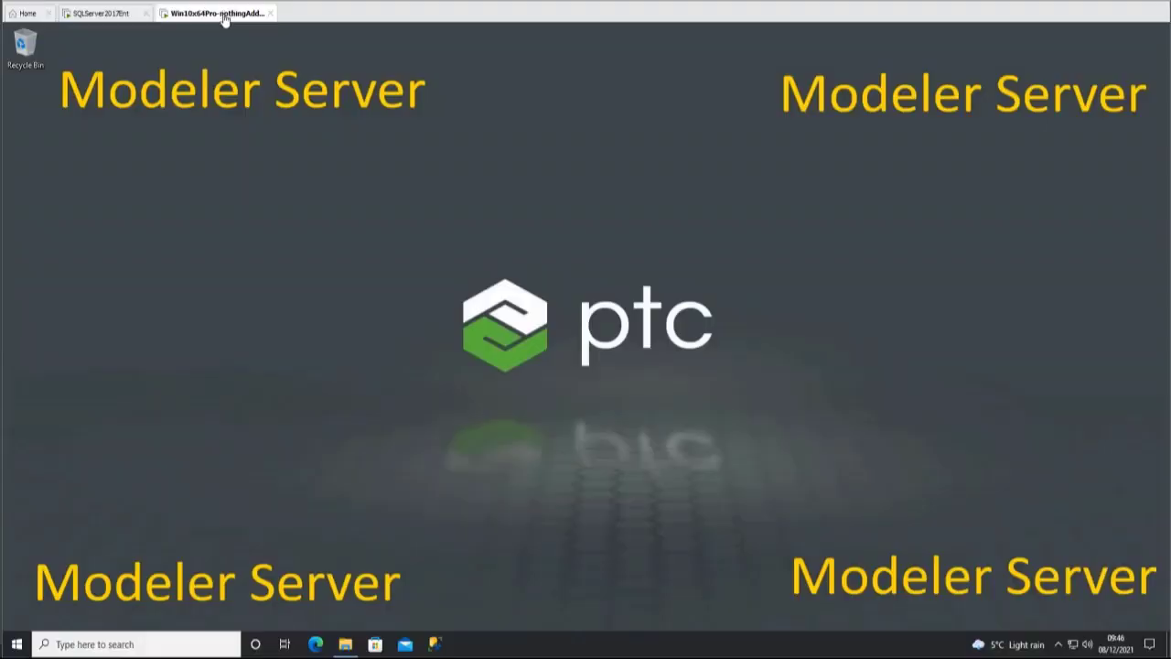
mouse_move(437, 640)
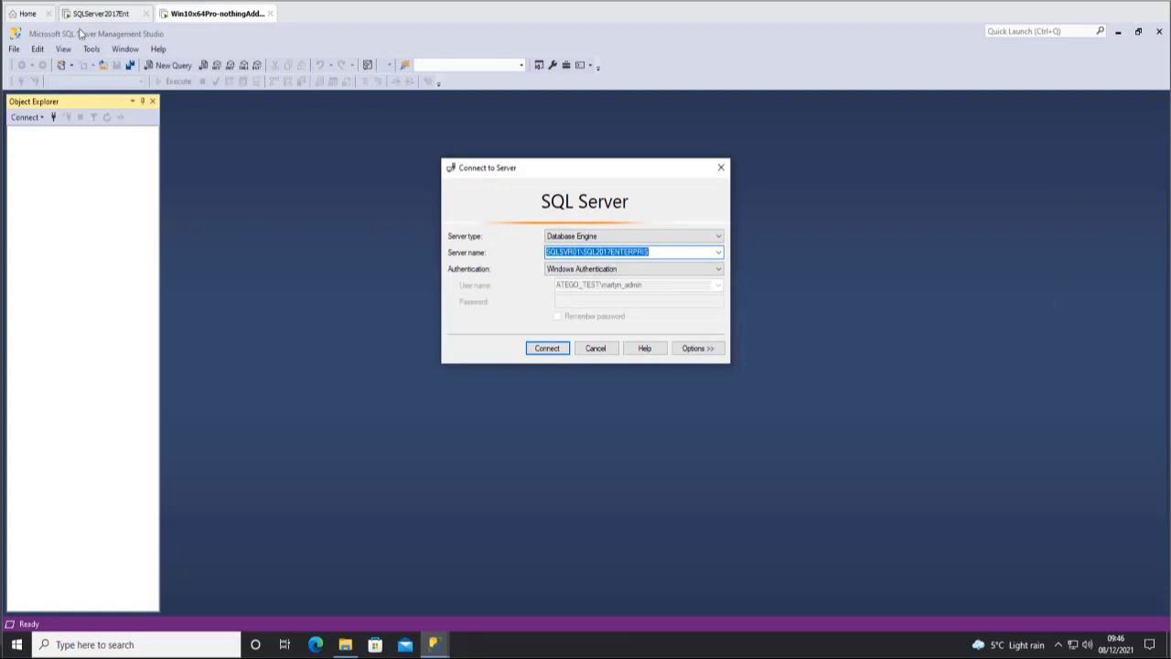
mouse_move(535, 348)
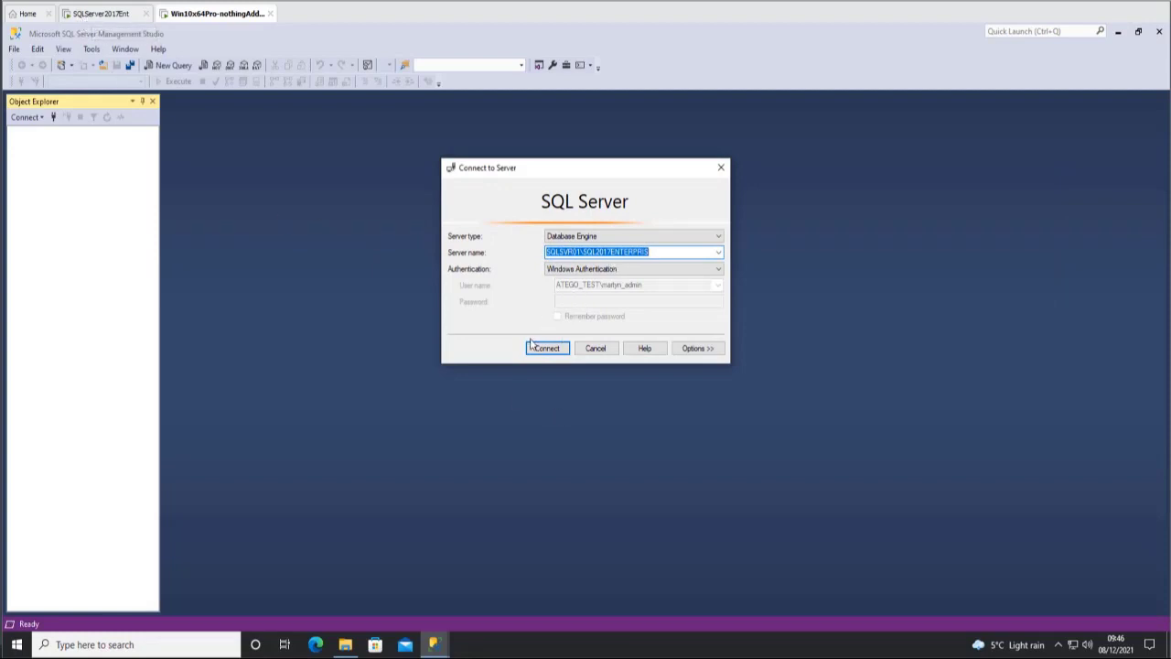
Step: Connect to SQLSVR01\SQL2017ENTERPRIS and expand its Databases node in Object Explorer
click(547, 348)
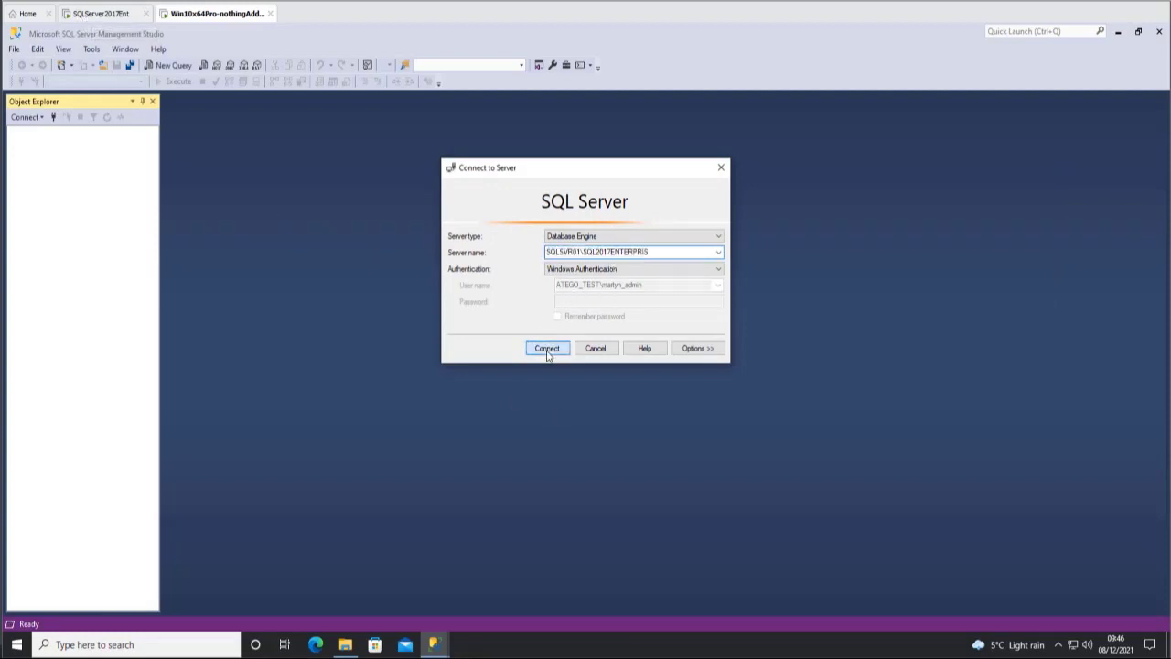
click(547, 348)
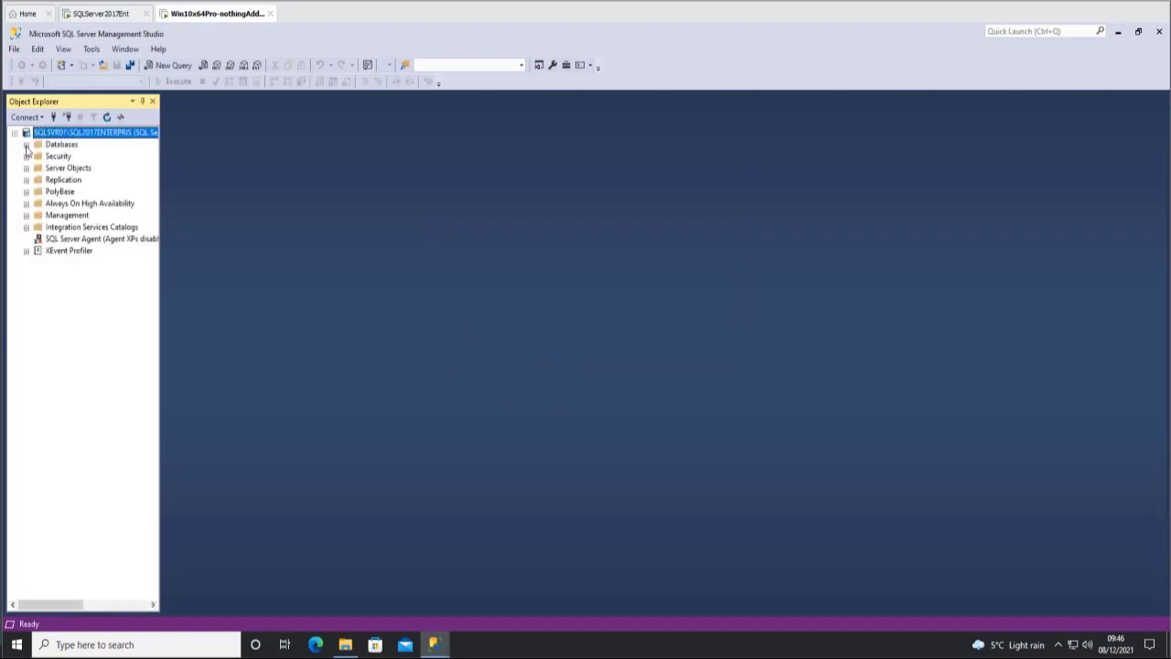
click(24, 156)
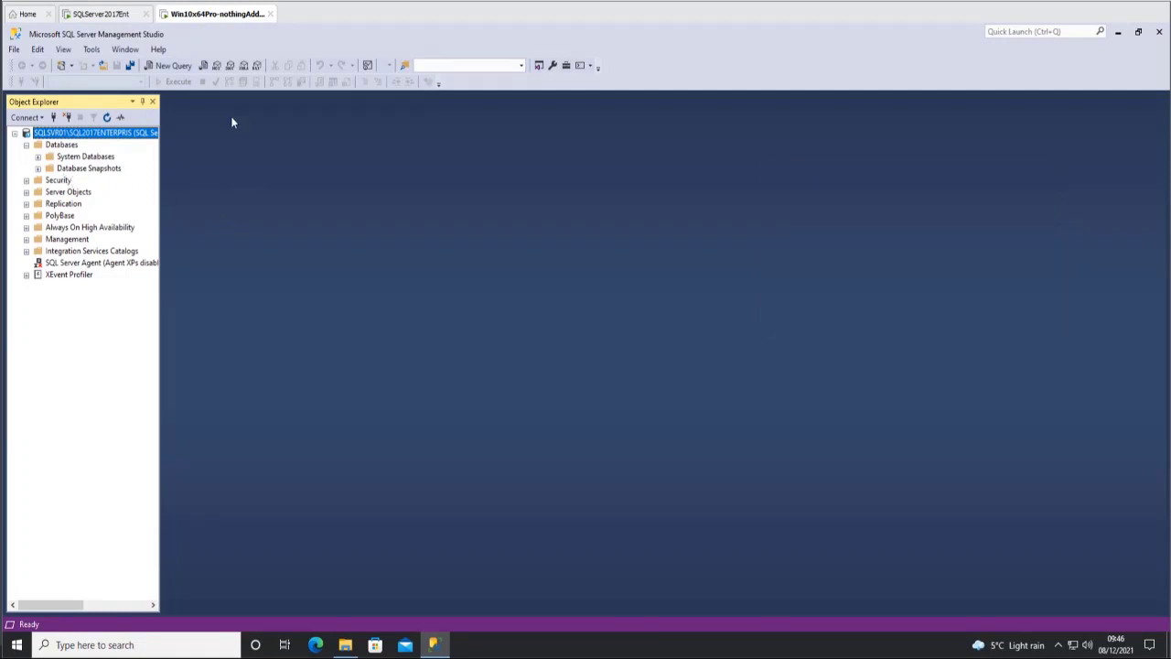
mouse_move(1159, 33)
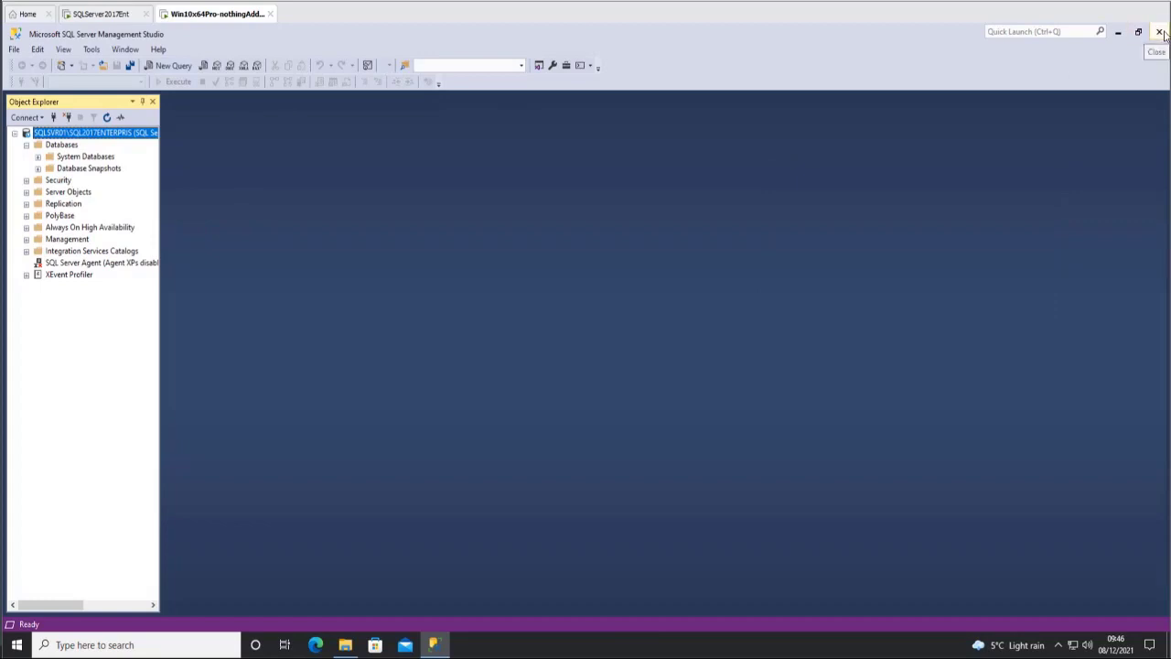
Step: Close Management Studio and run WindchillModeler9_4Setup.exe as administrator from File Explorer
click(1157, 34)
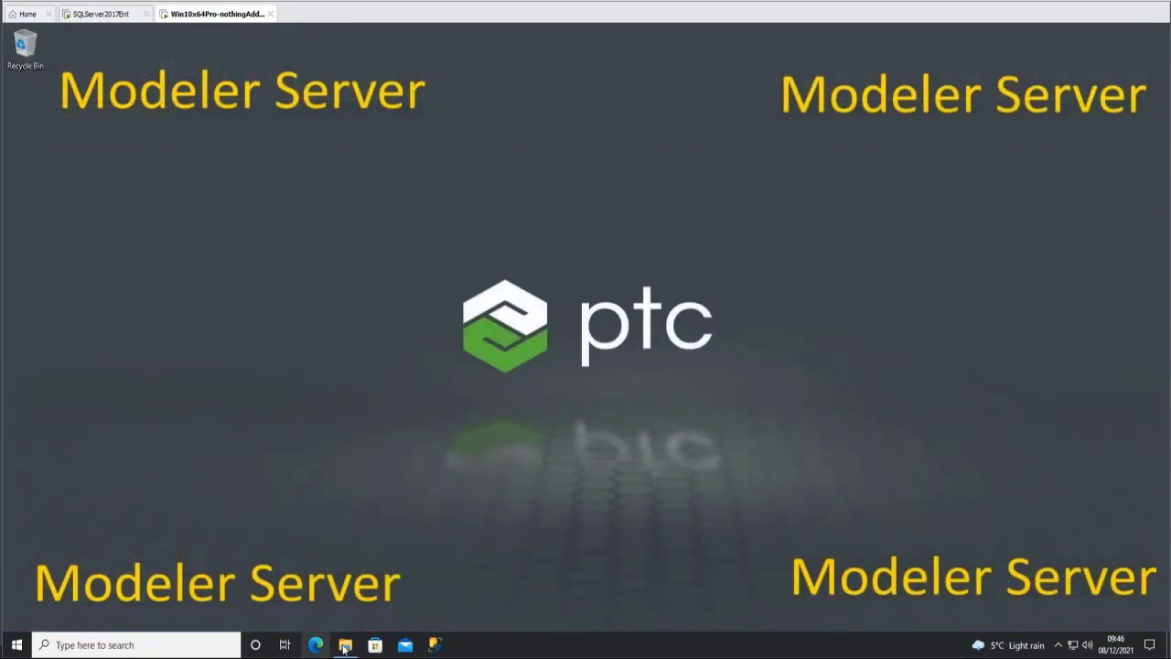
click(346, 644)
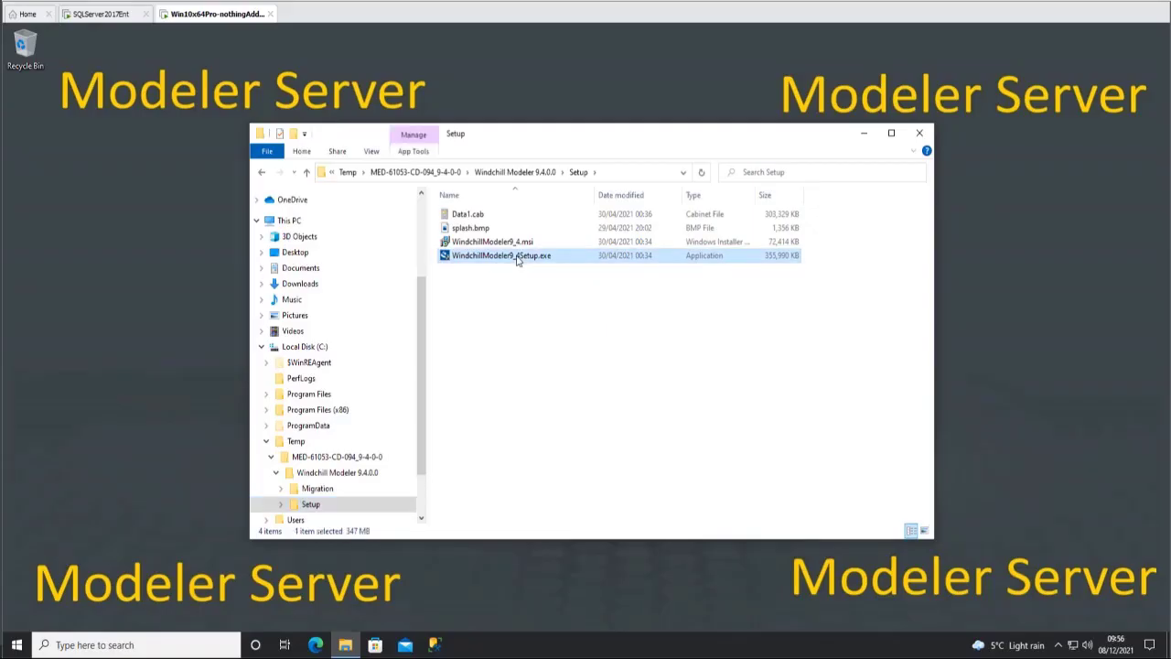
right_click(516, 261)
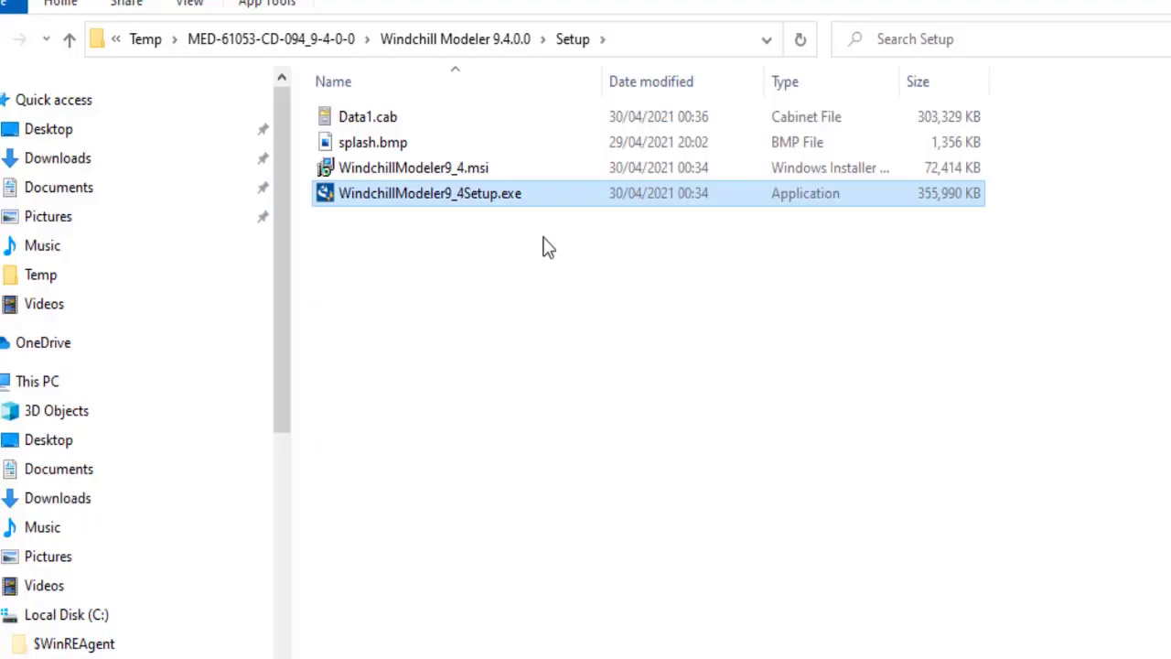
double_click(429, 193)
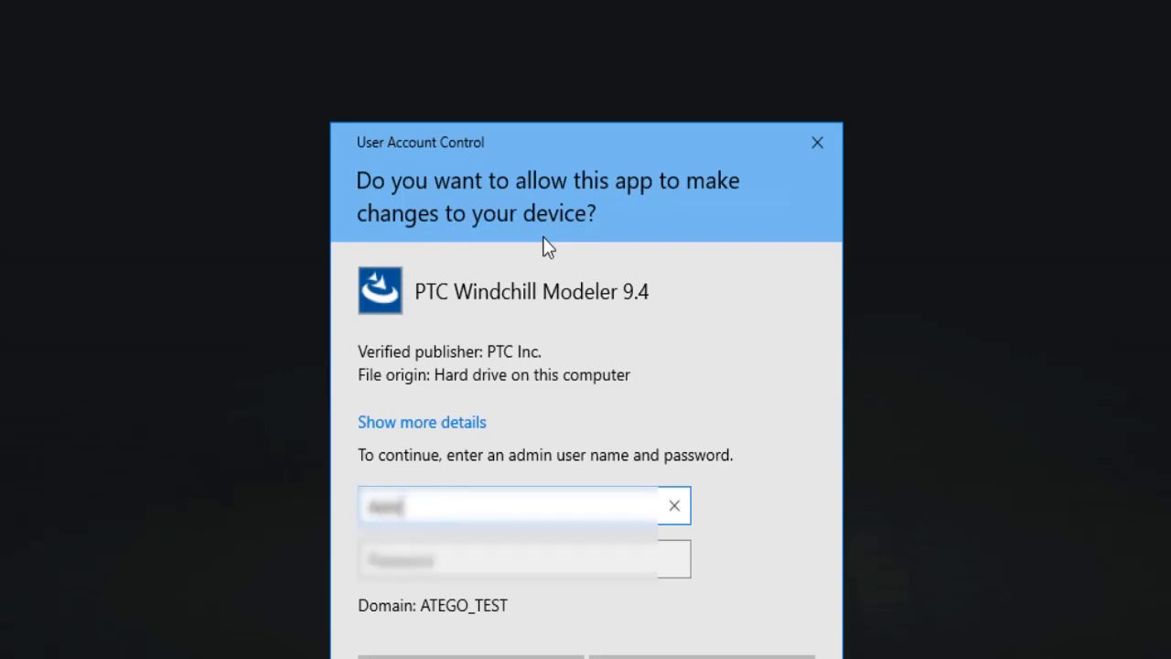
Step: Enter the Administrator credentials in the UAC prompt to launch the setup wizard
text(Administrator)
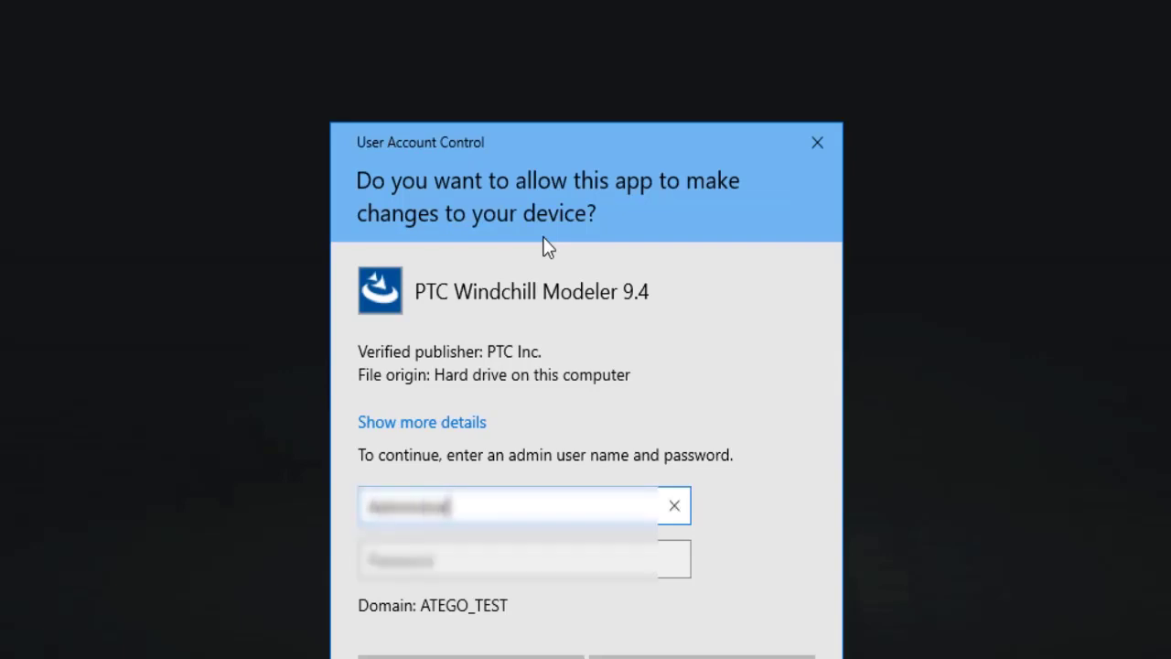
click(524, 556)
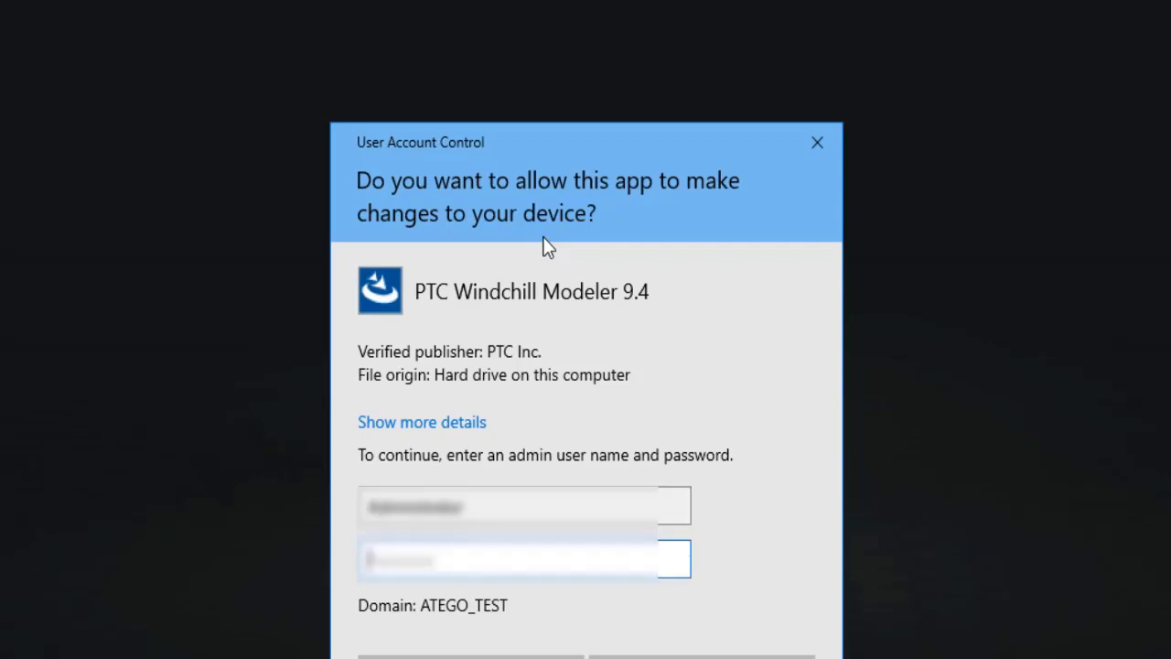
text(password)
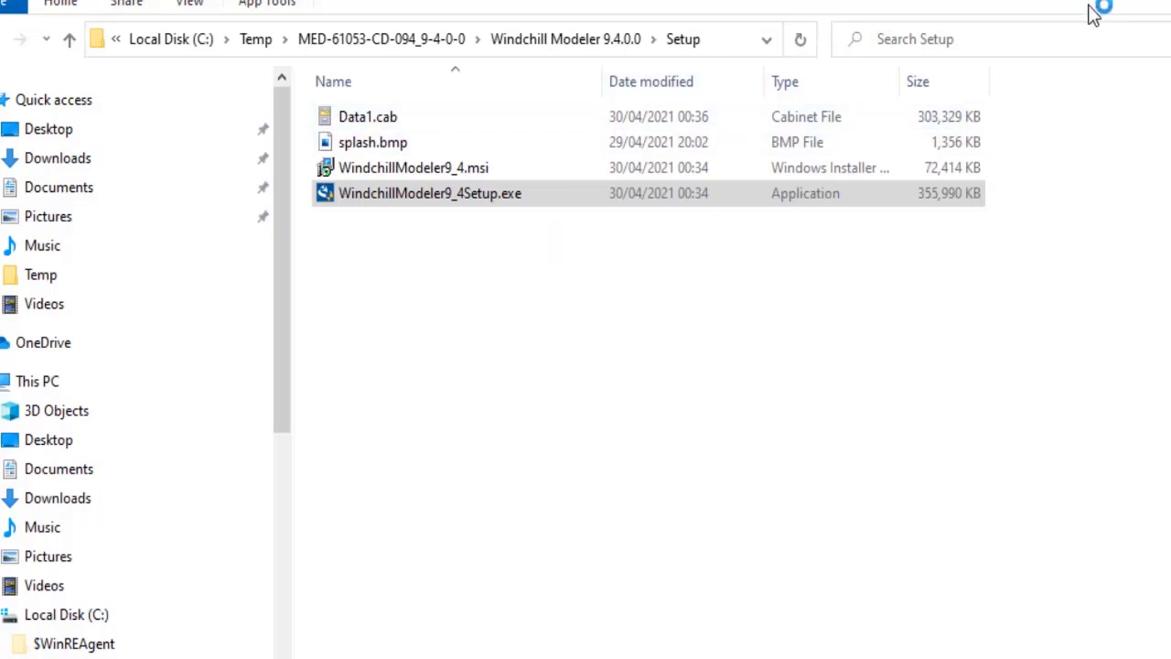
double_click(421, 193)
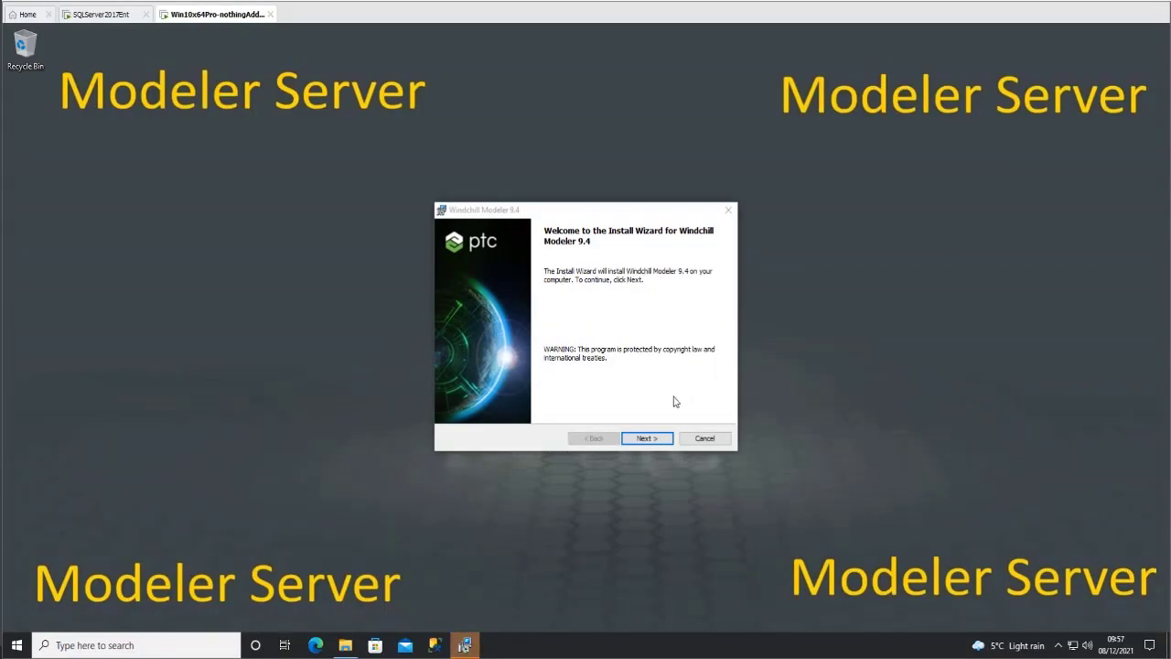
Step: Accept the license terms and choose the Server Only setup type
click(647, 438)
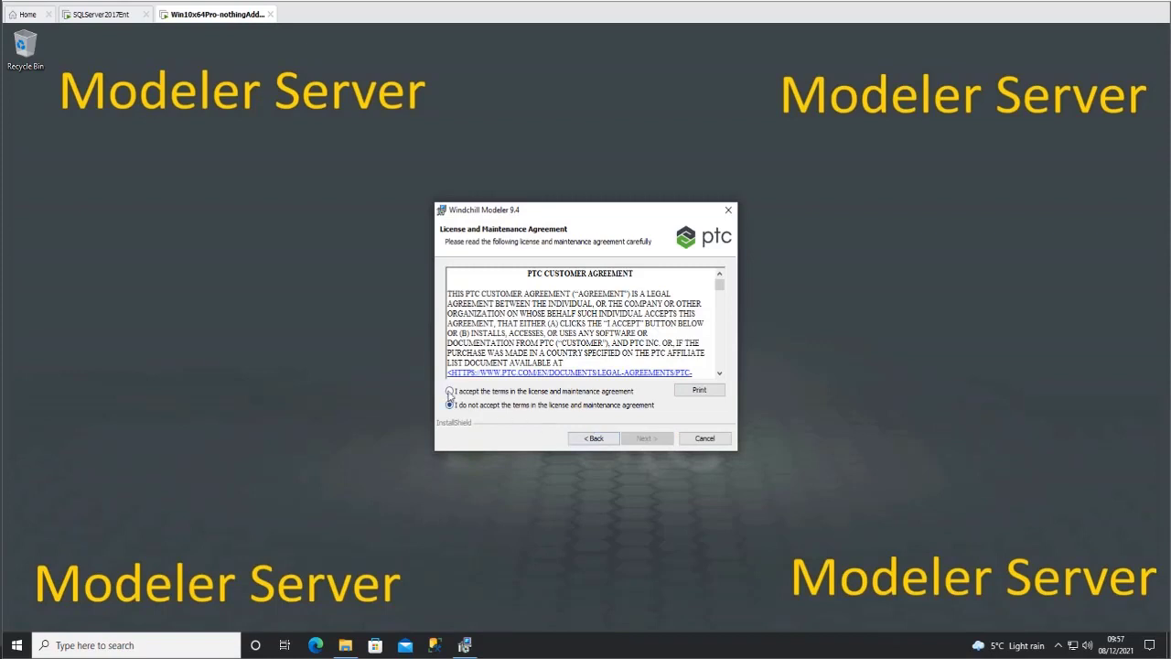
click(646, 438)
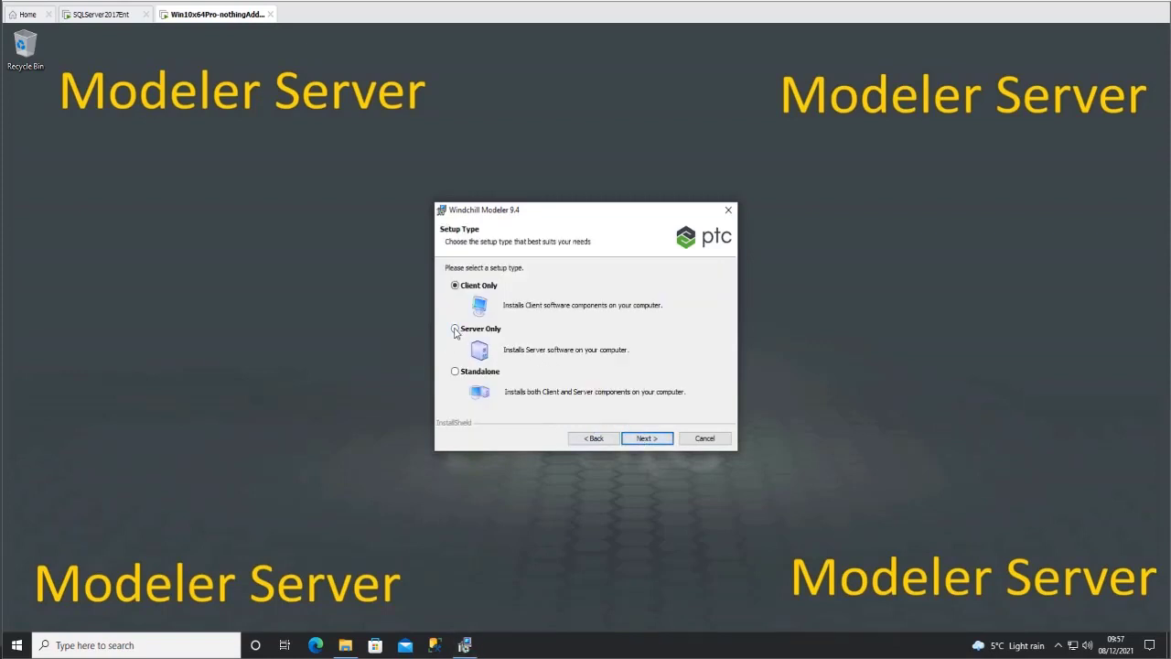
click(455, 328)
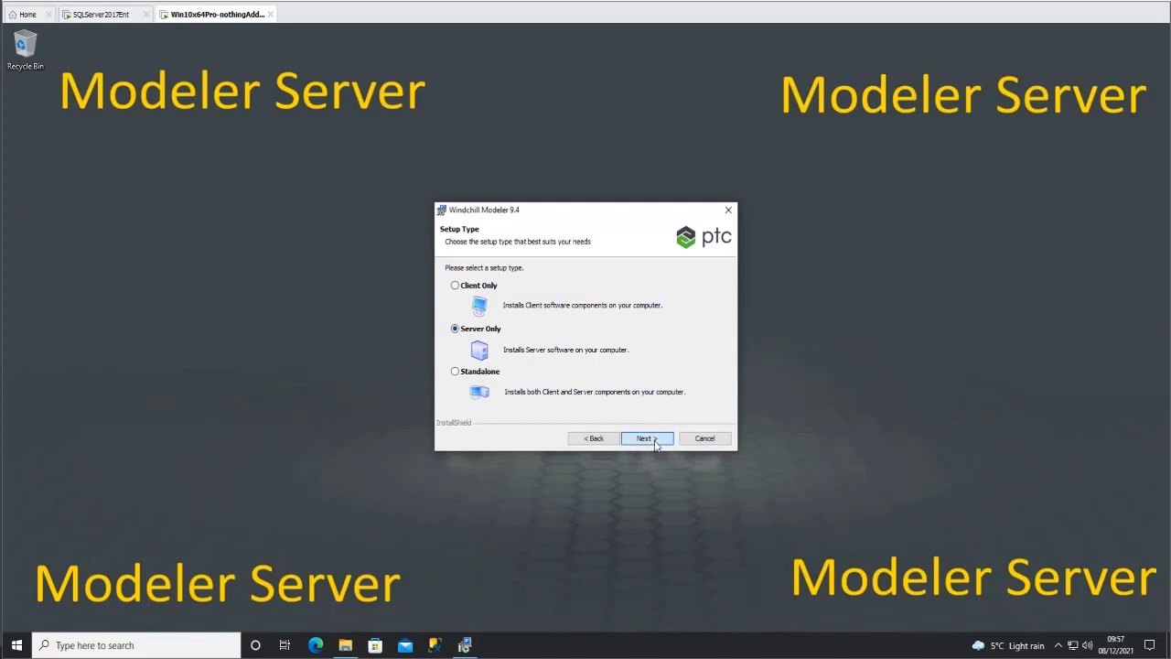
click(647, 438)
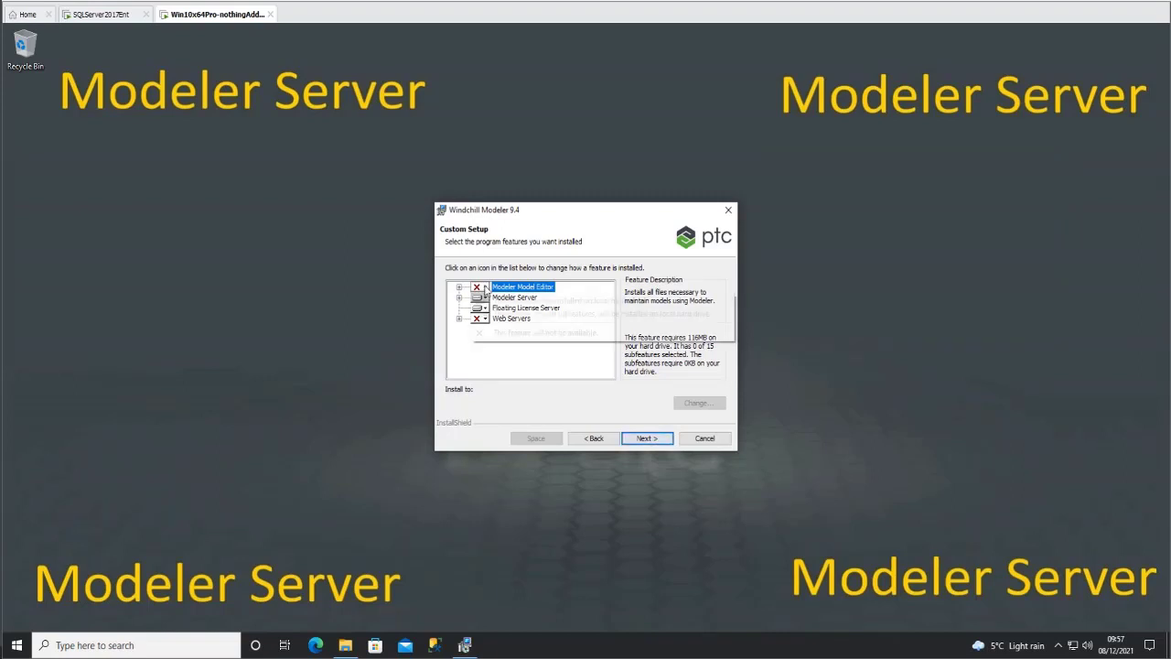
Step: Set Modeler Model Editor to install locally and dismiss the Word-not-installed warning
click(478, 286)
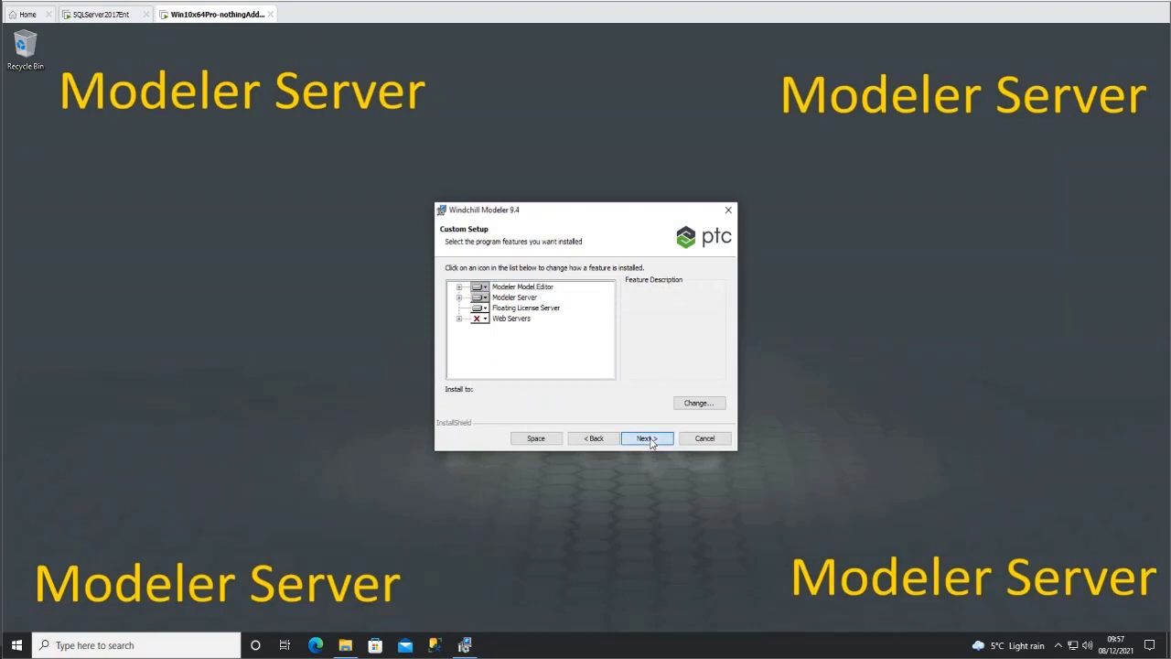
click(646, 438)
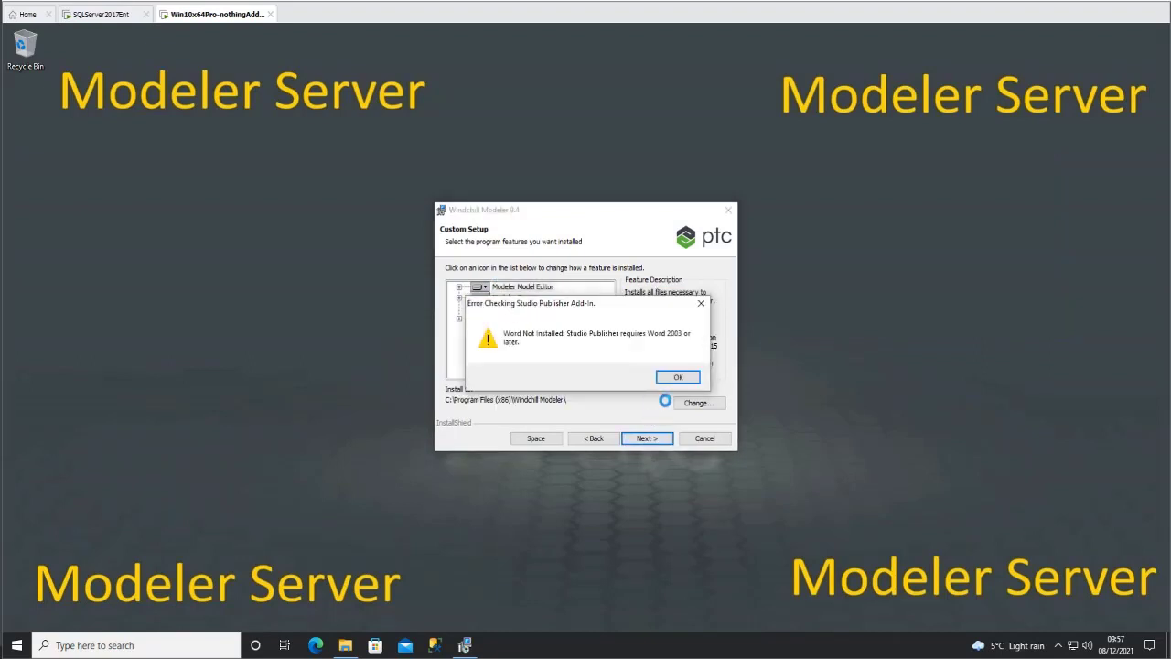
click(677, 376)
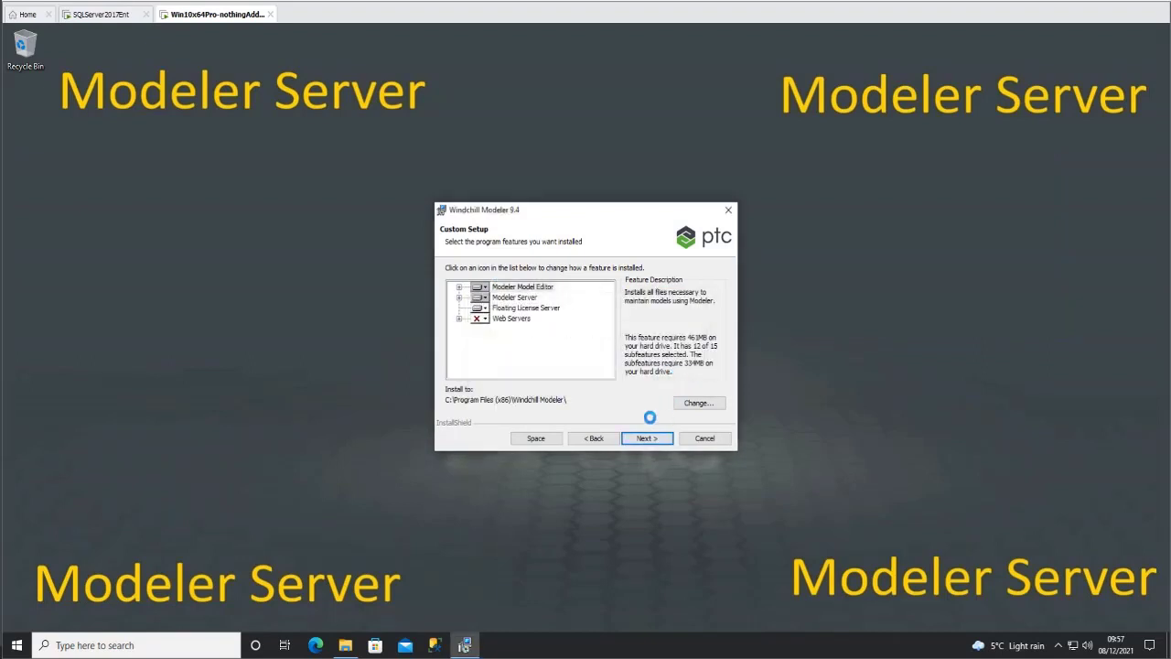
click(647, 439)
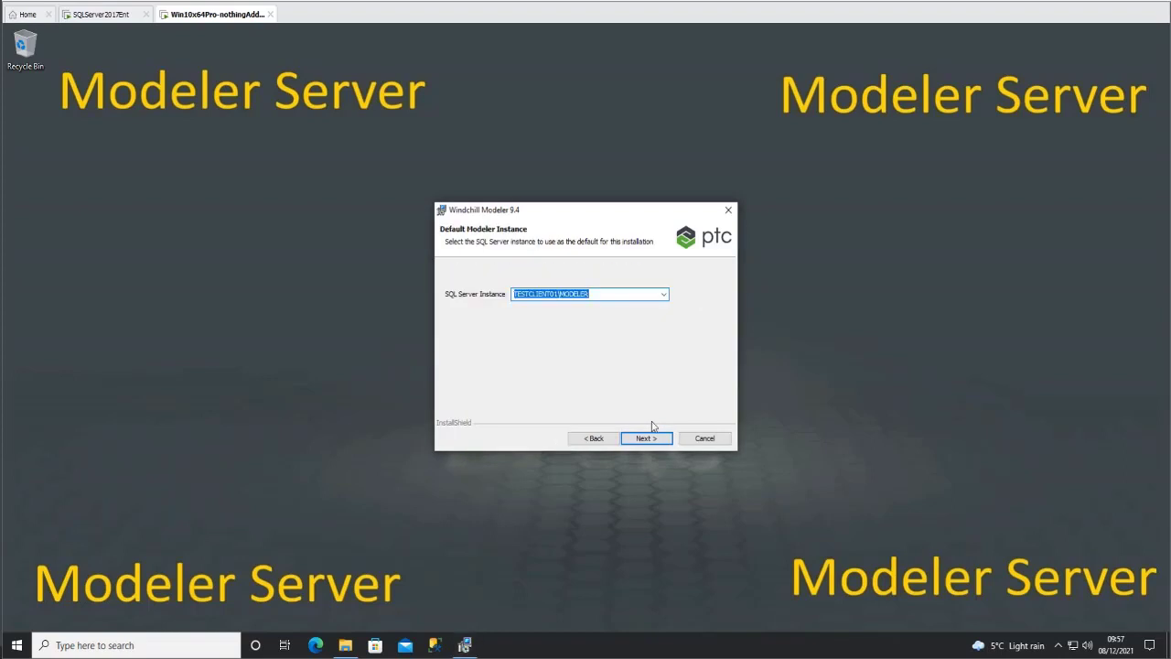
Step: Choose SQLSVR01\SQL2017ENTERPRIS as the default SQL Server instance and continue
click(662, 294)
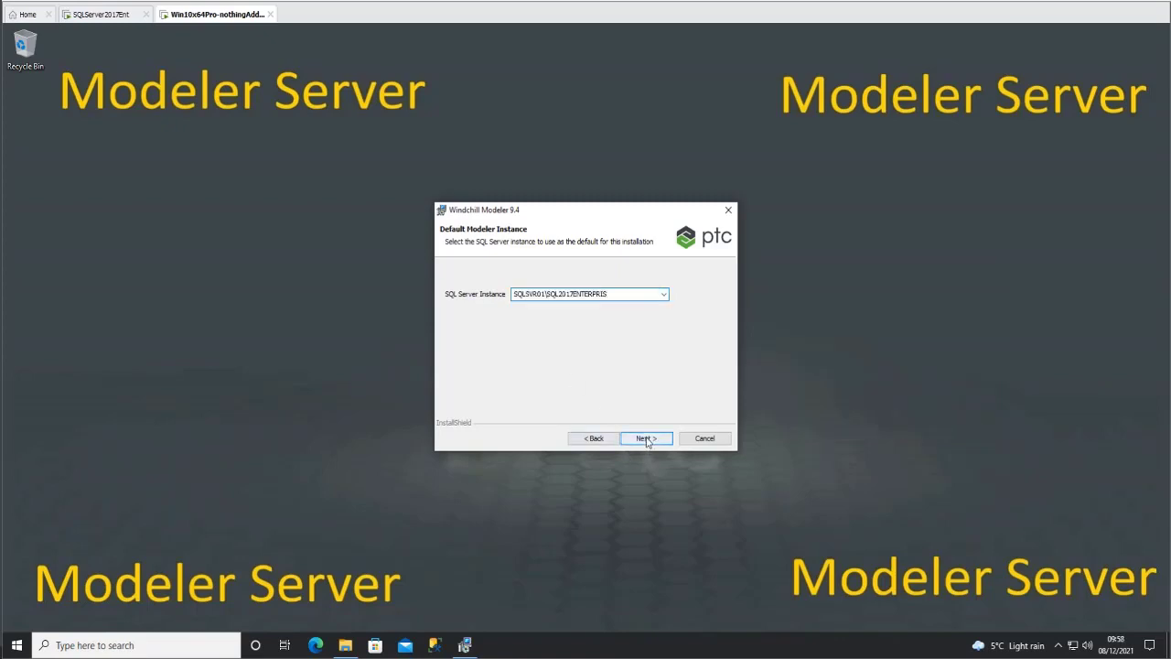
click(645, 438)
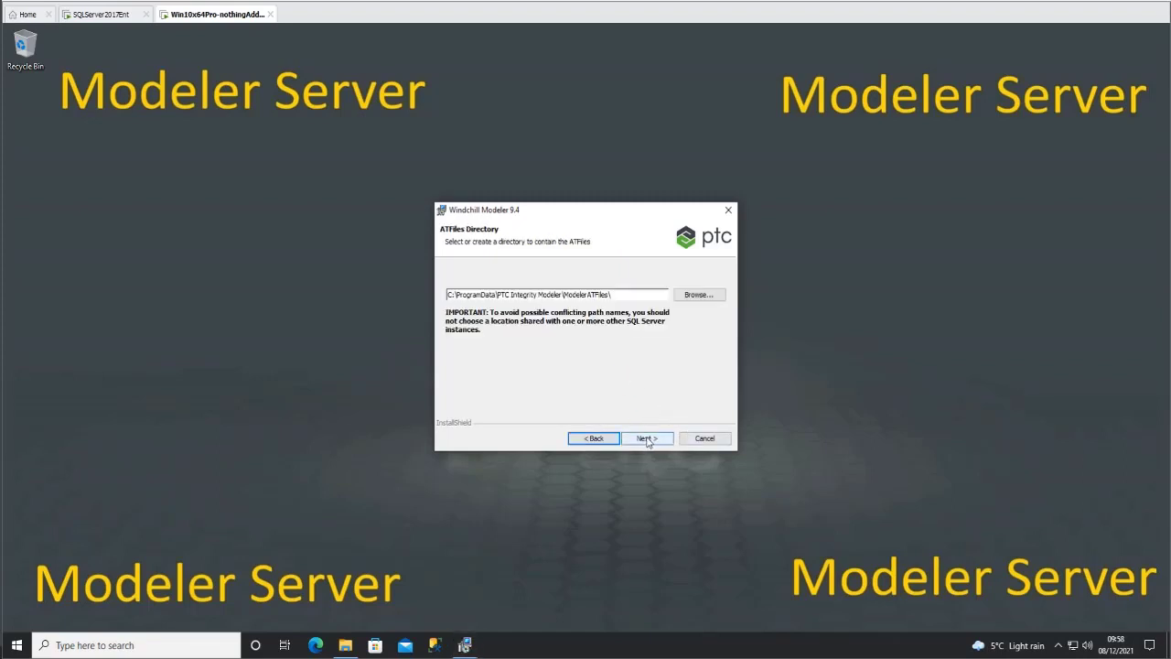
Step: Install Windchill Modeler from the Ready to Install page and finish the wizard
click(647, 438)
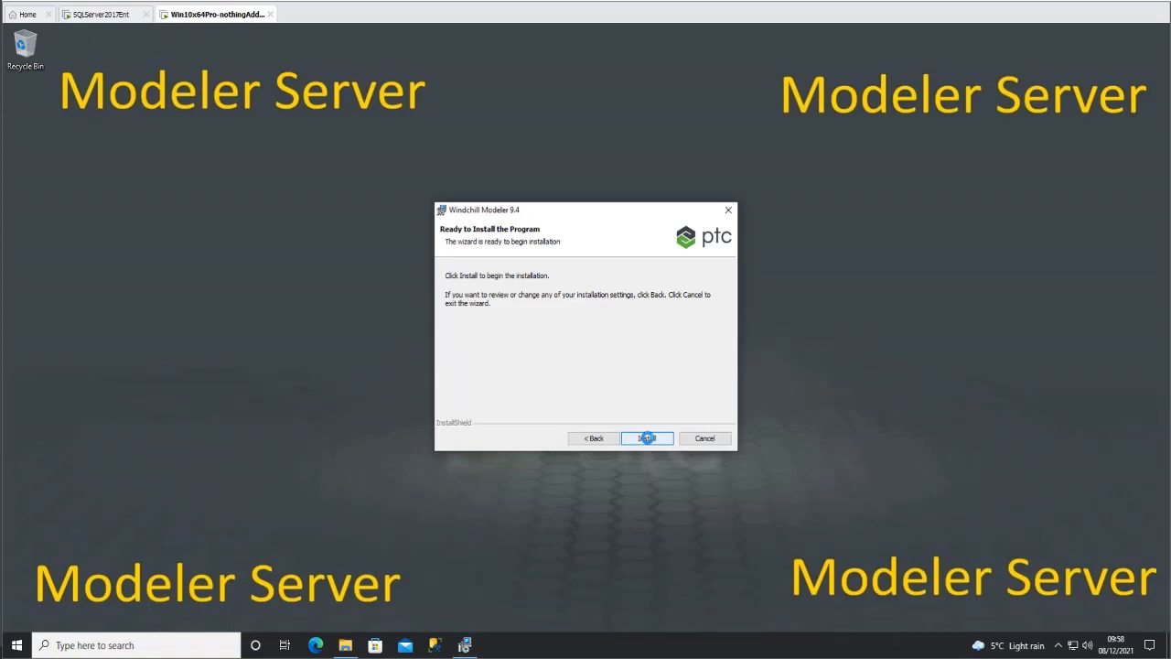
click(646, 438)
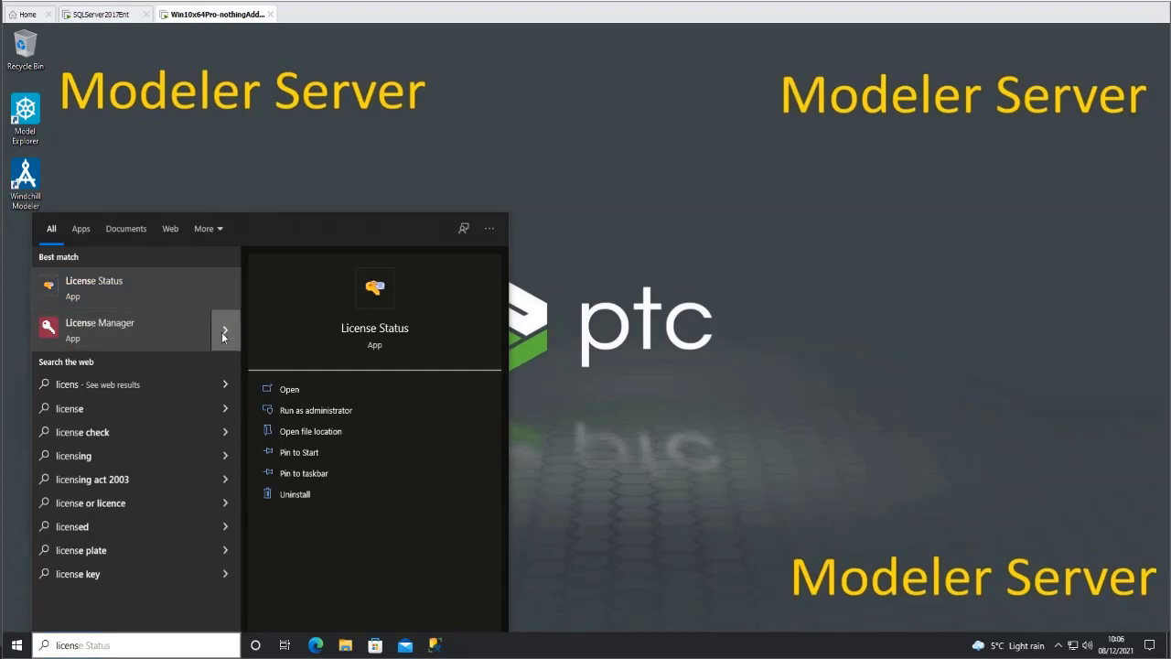
Step: Run the License Manager from Start search as administrator, approving the UAC prompt
click(100, 329)
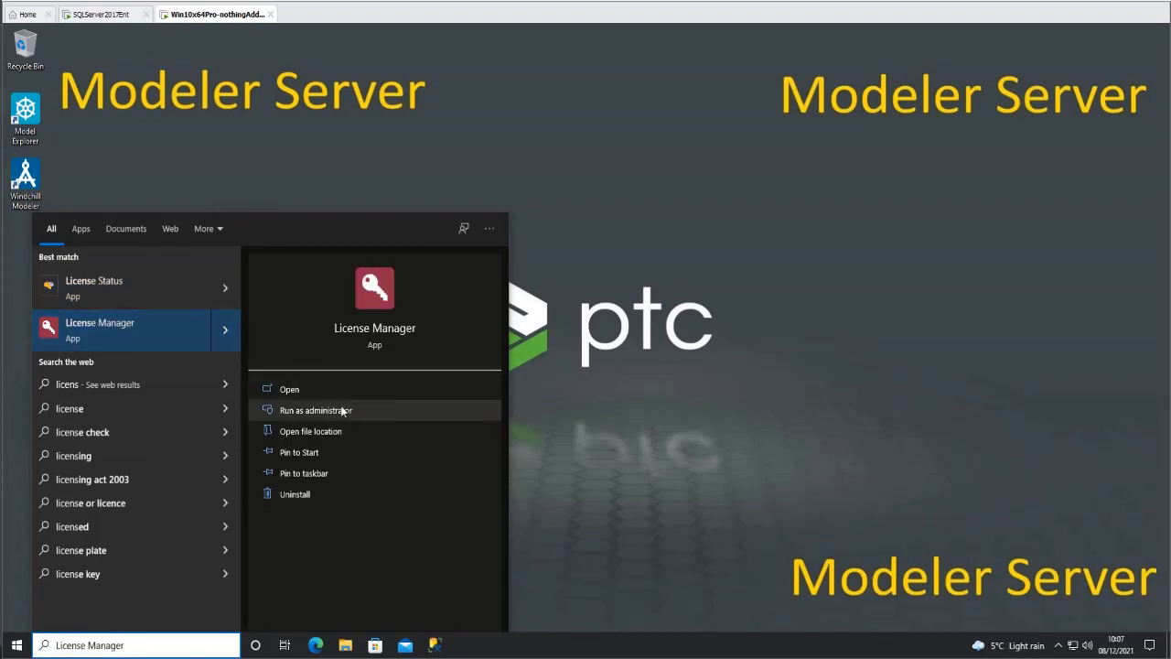
click(314, 410)
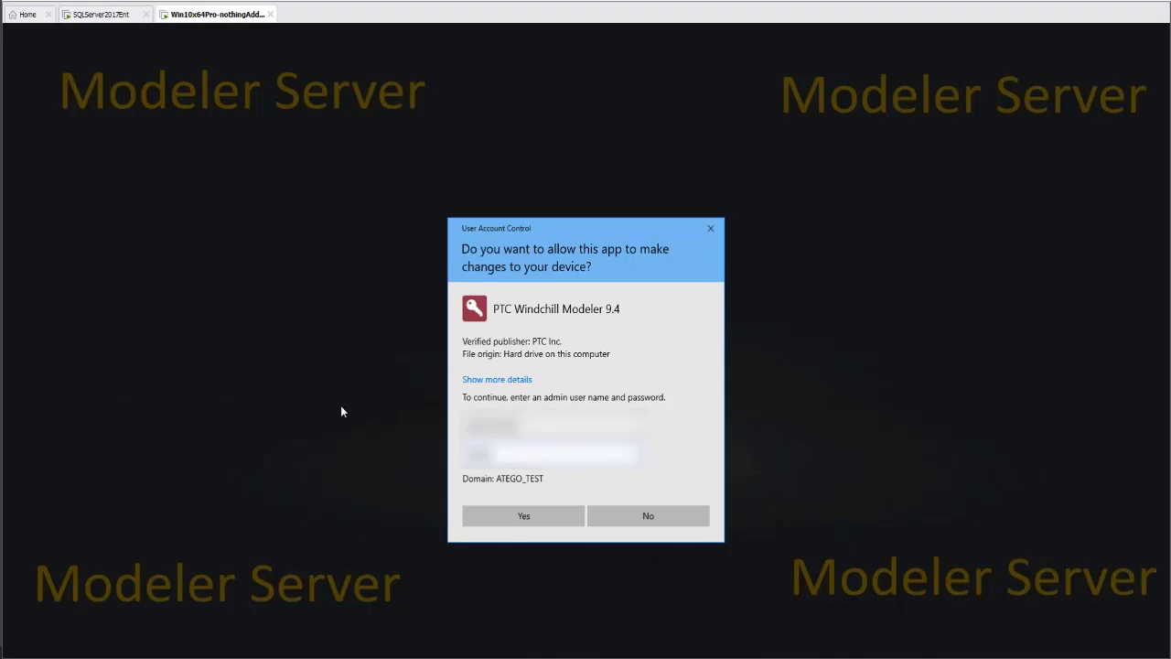
click(523, 515)
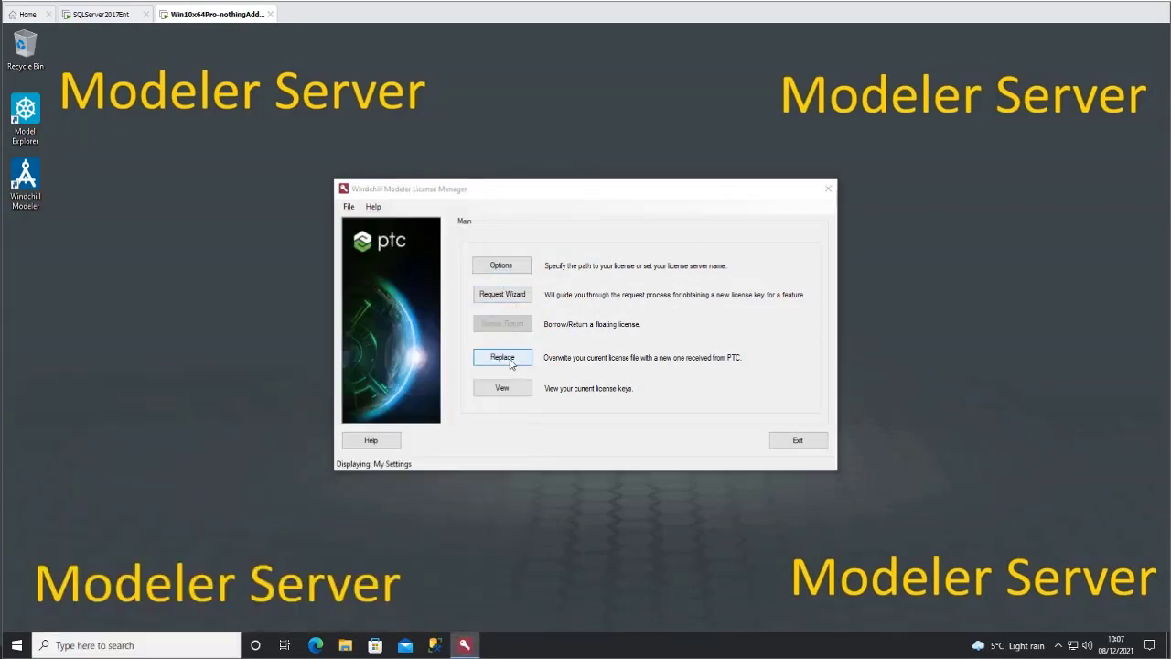
Step: Replace the license with the new .lic file and restart the license service
click(502, 357)
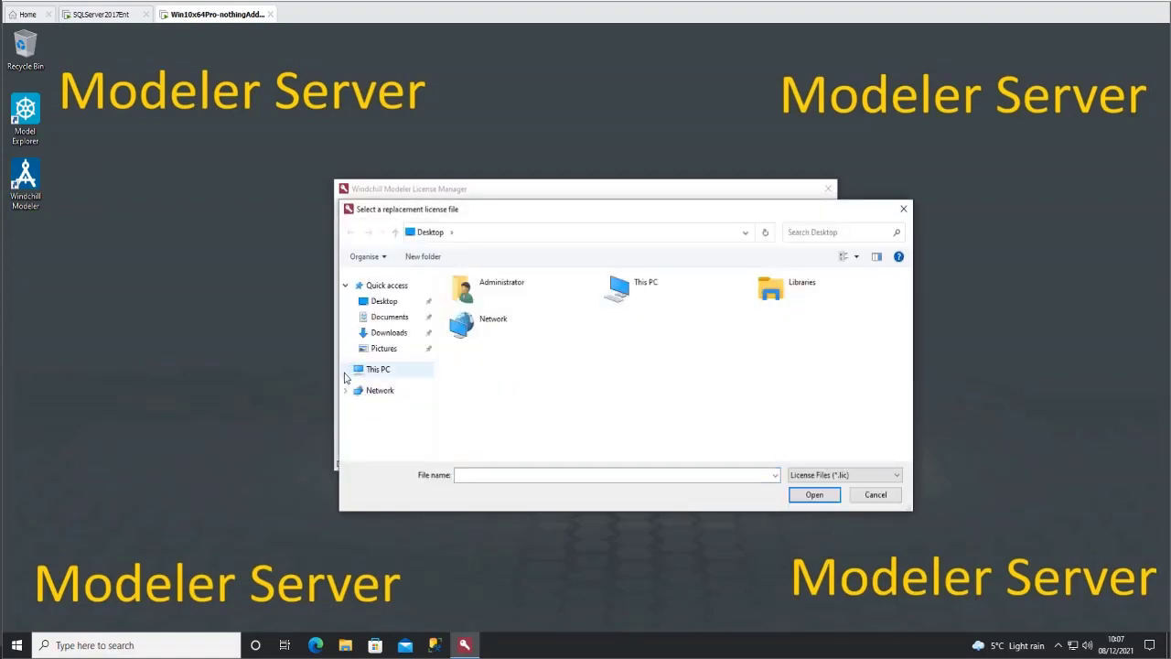
click(346, 368)
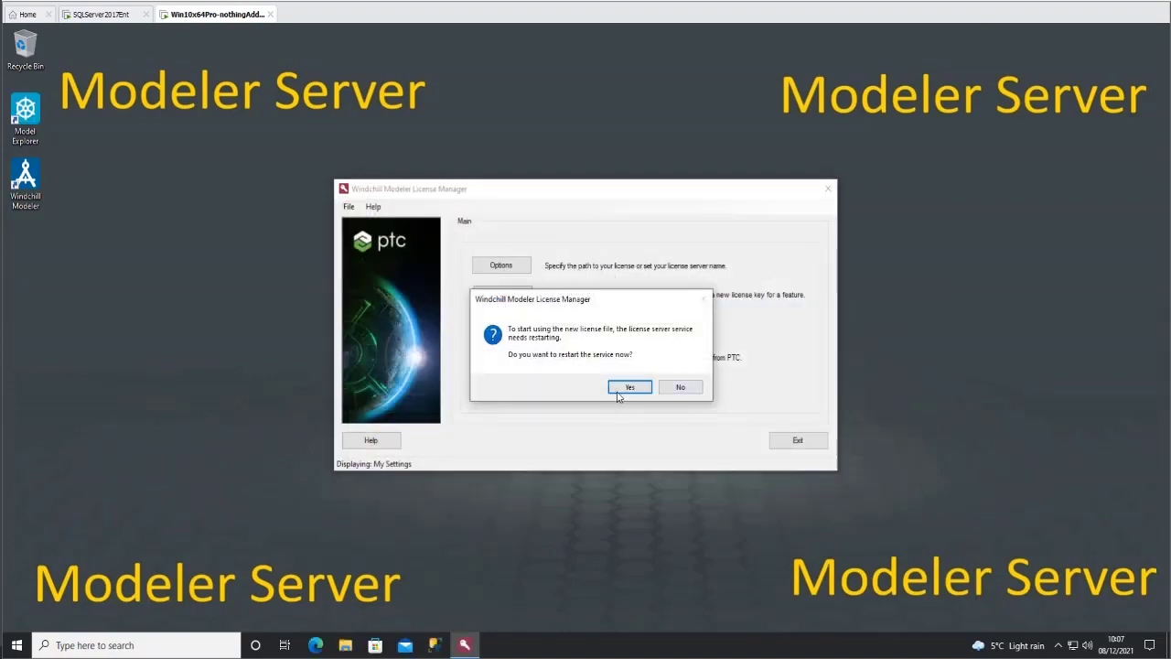
click(629, 386)
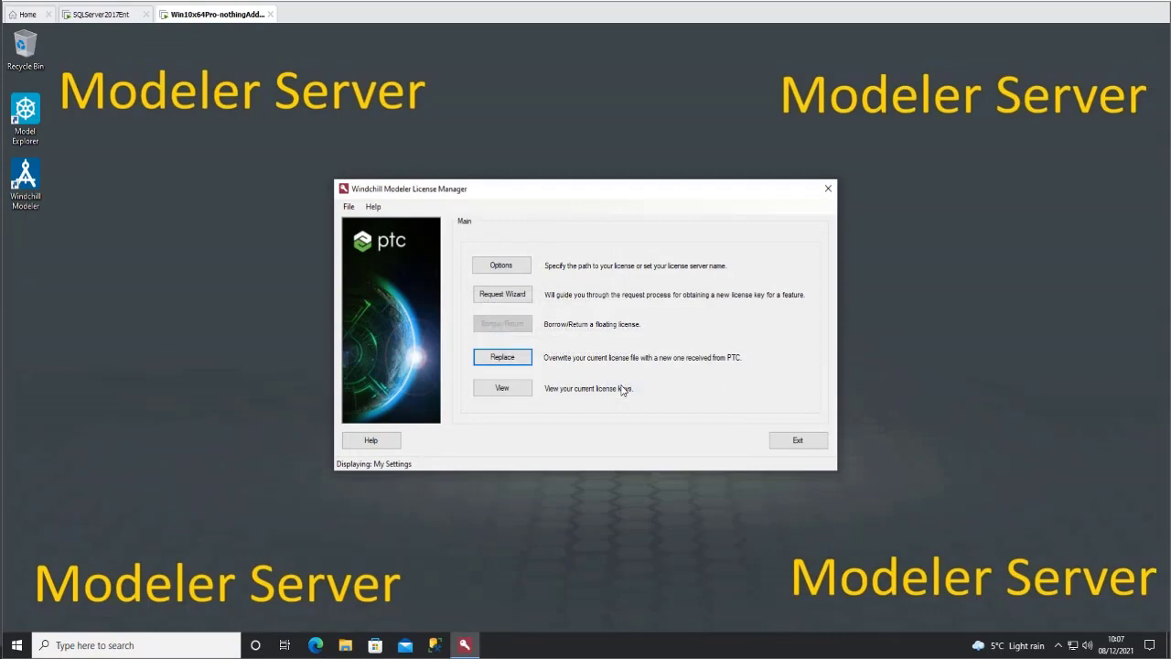
click(501, 357)
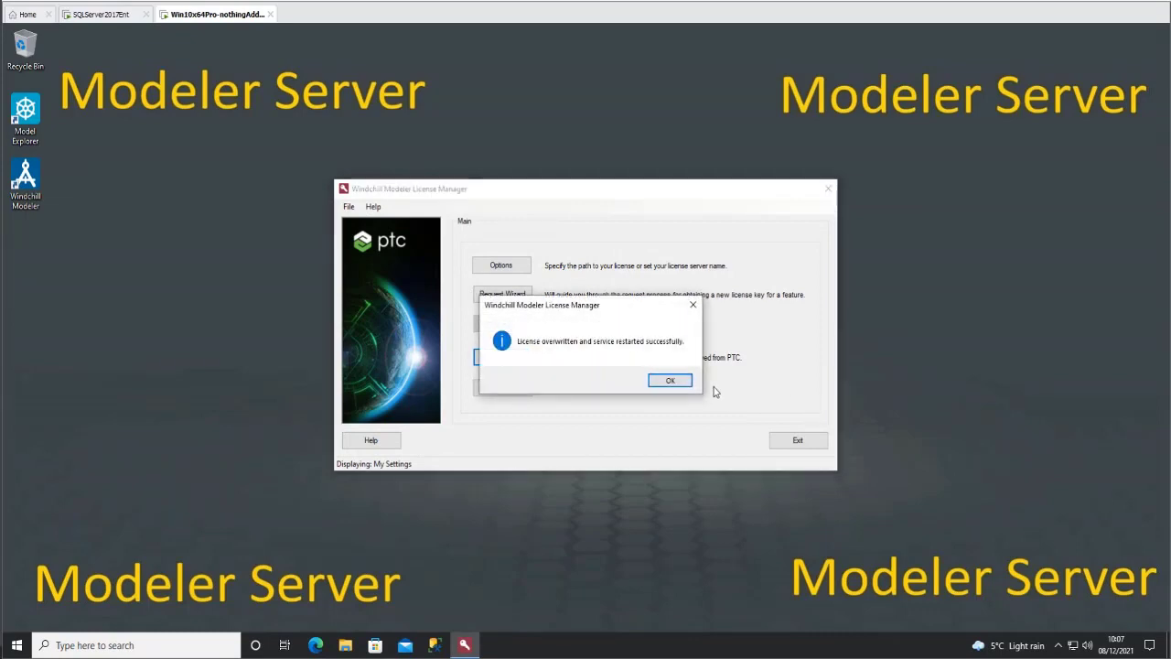
click(670, 380)
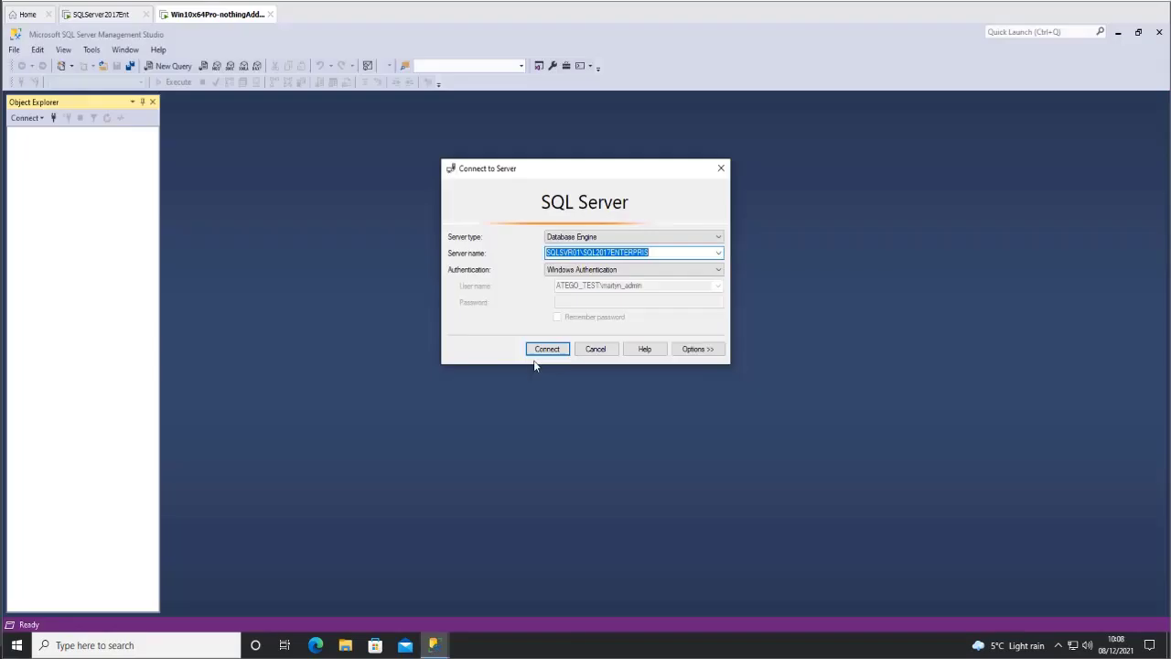
Step: Connect to SQLSVR01\SQL2017ENTERPRIS via Database Engine with Windows Authentication and browse Object Explorer
click(547, 349)
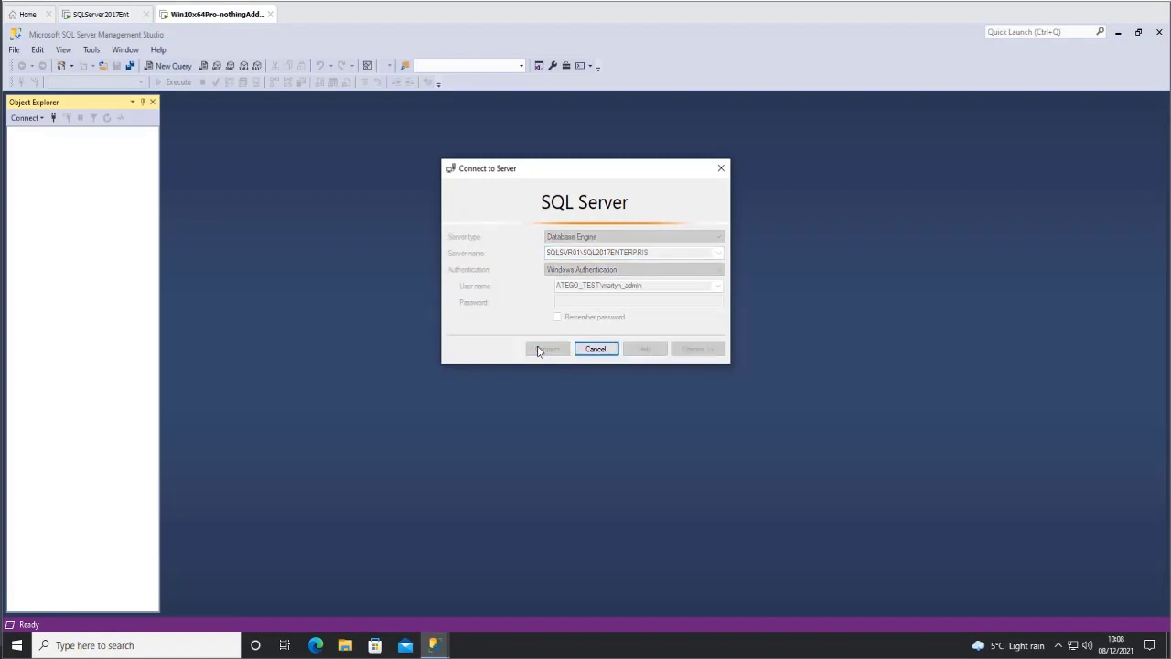
click(547, 348)
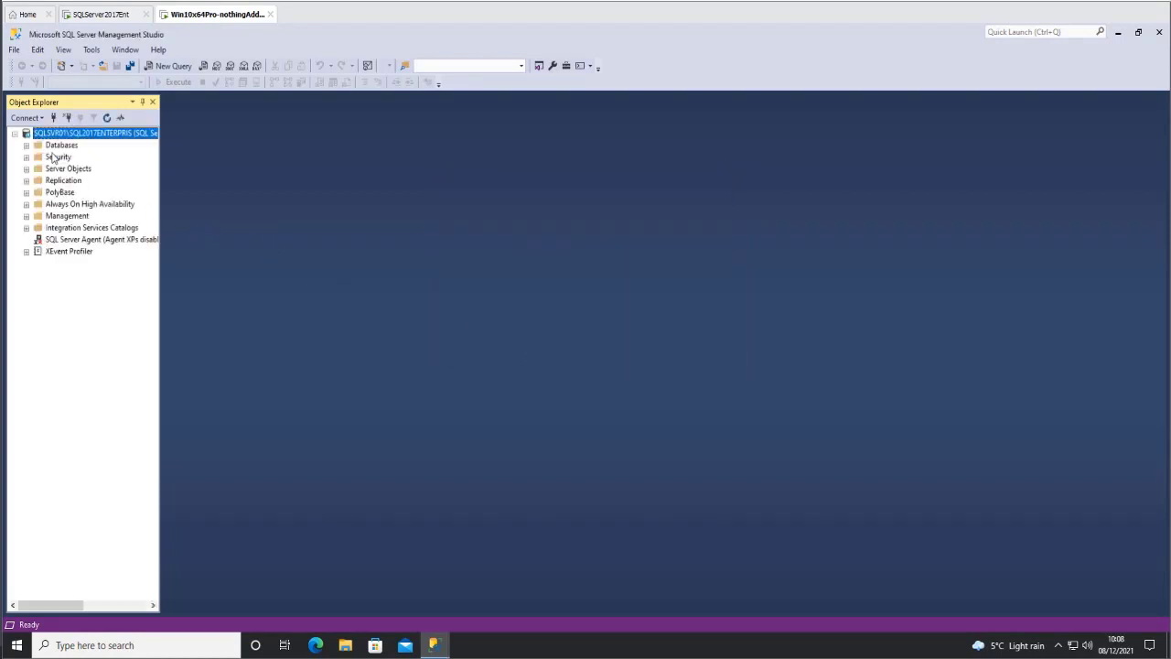
click(26, 144)
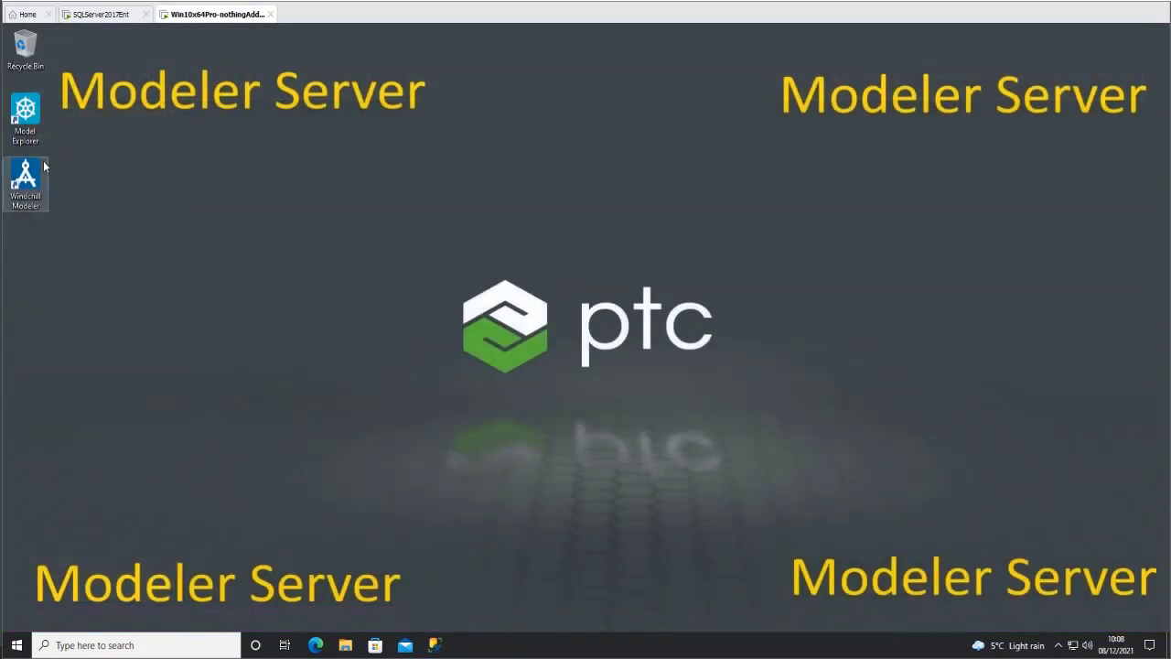
Step: Add server SQLSVR01\SQL2017ENTERPRIS under SQL in Model Explorer and inspect the Examples database options
double_click(25, 115)
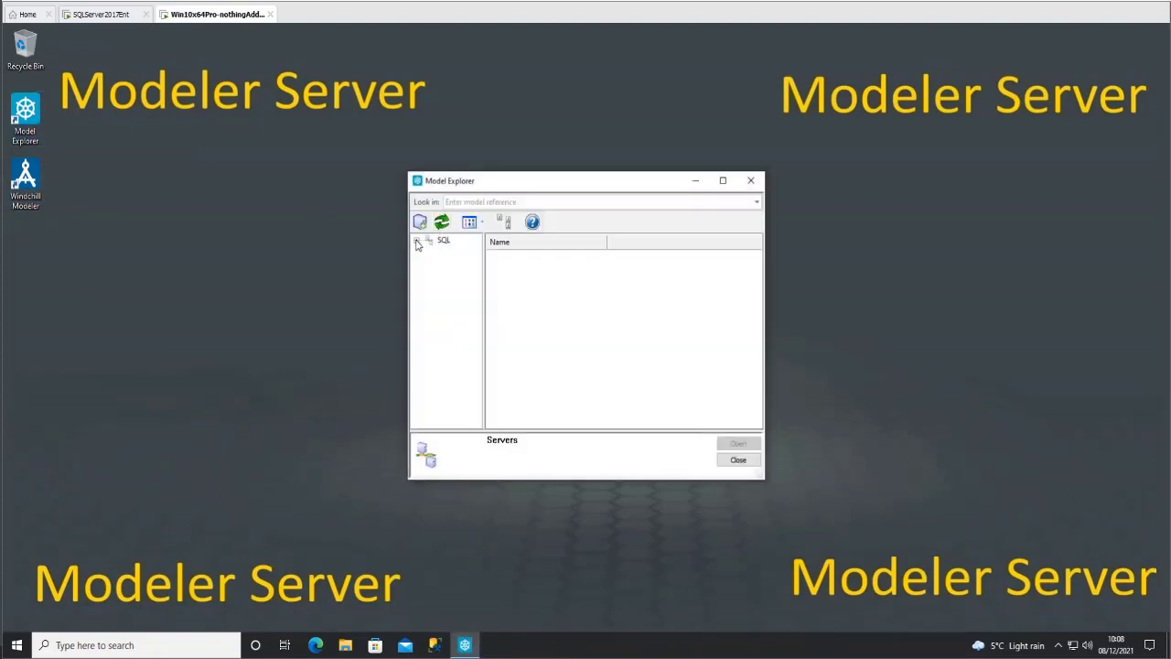
click(444, 241)
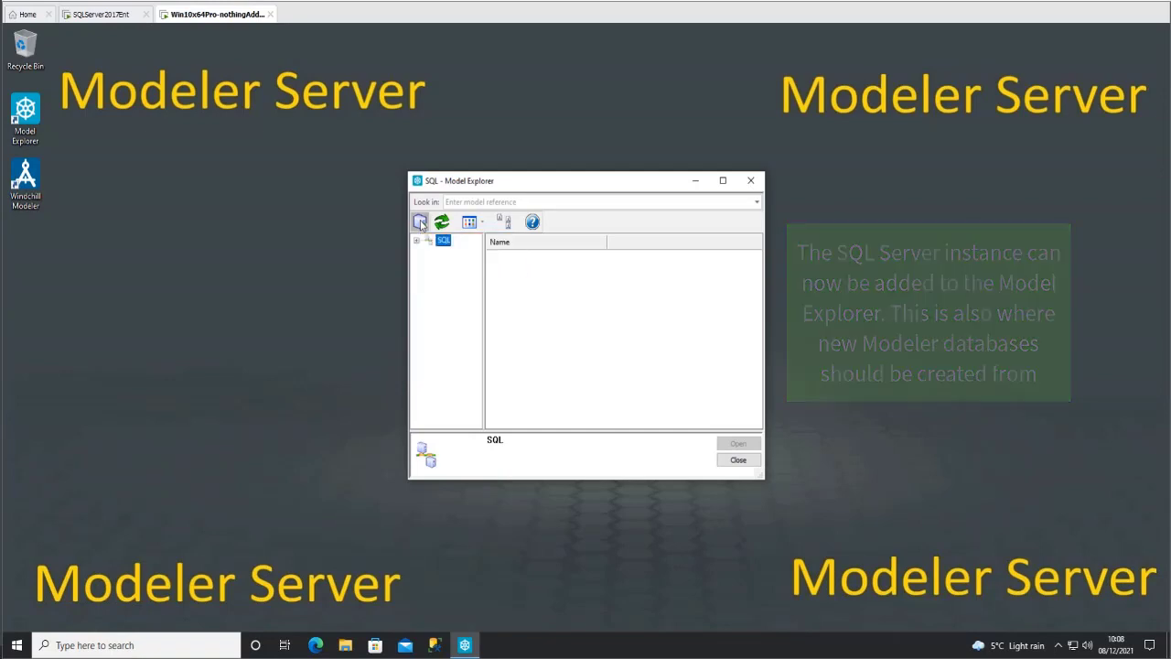
click(417, 239)
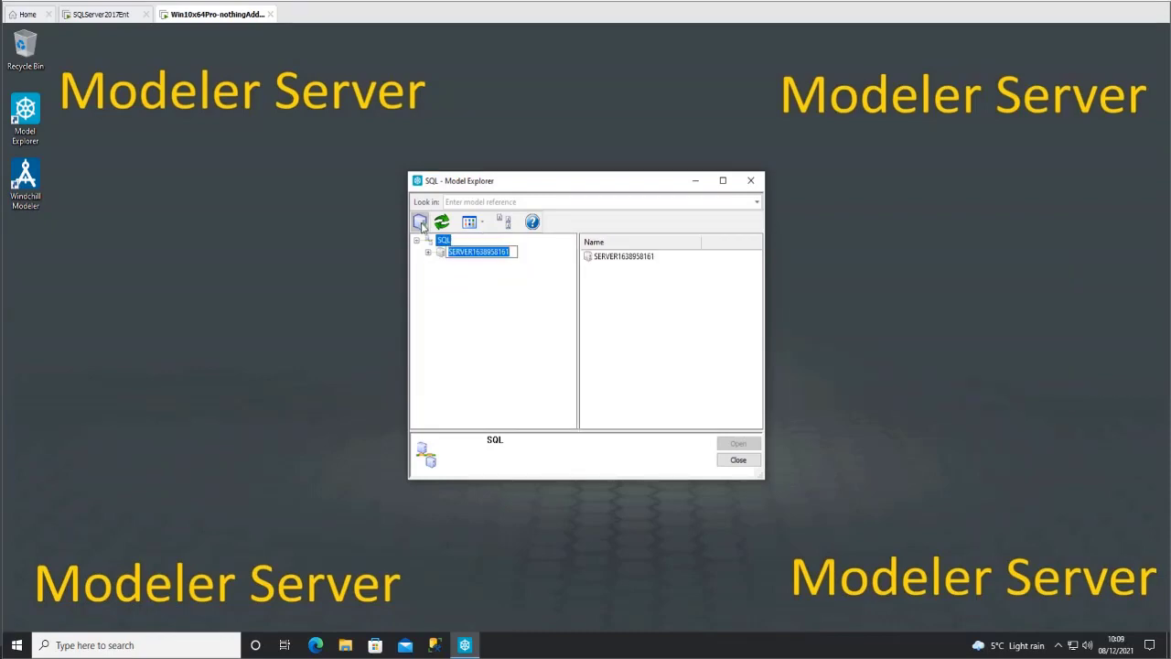
text(SQLSVR01\SQL2017ENTERPRIS)
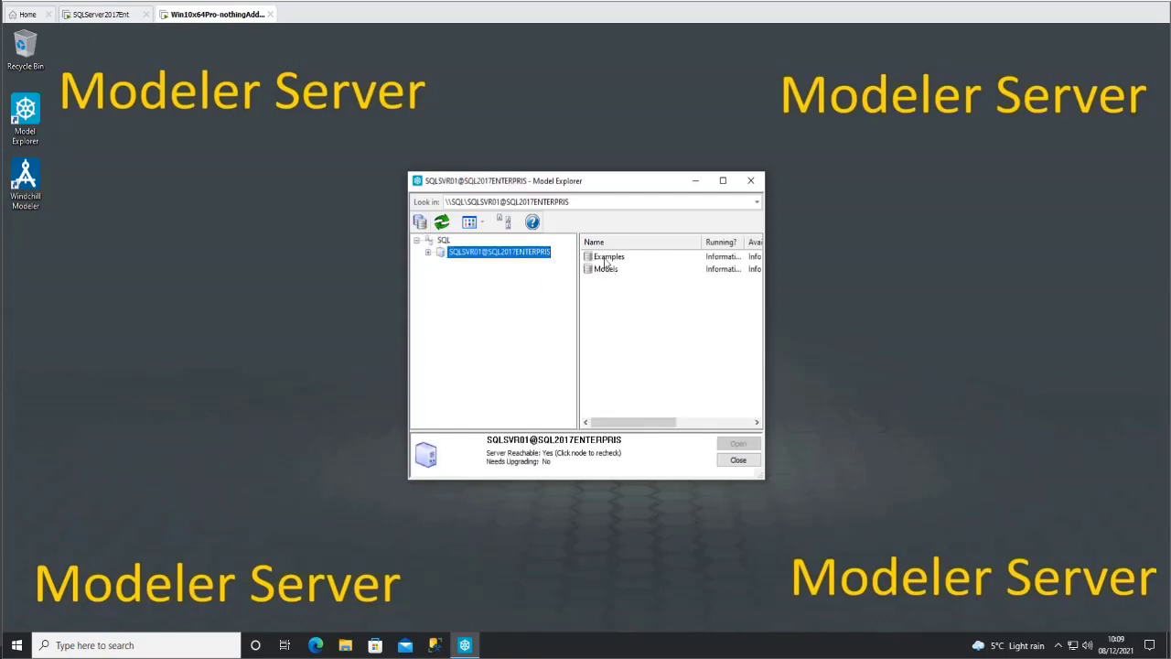
right_click(608, 257)
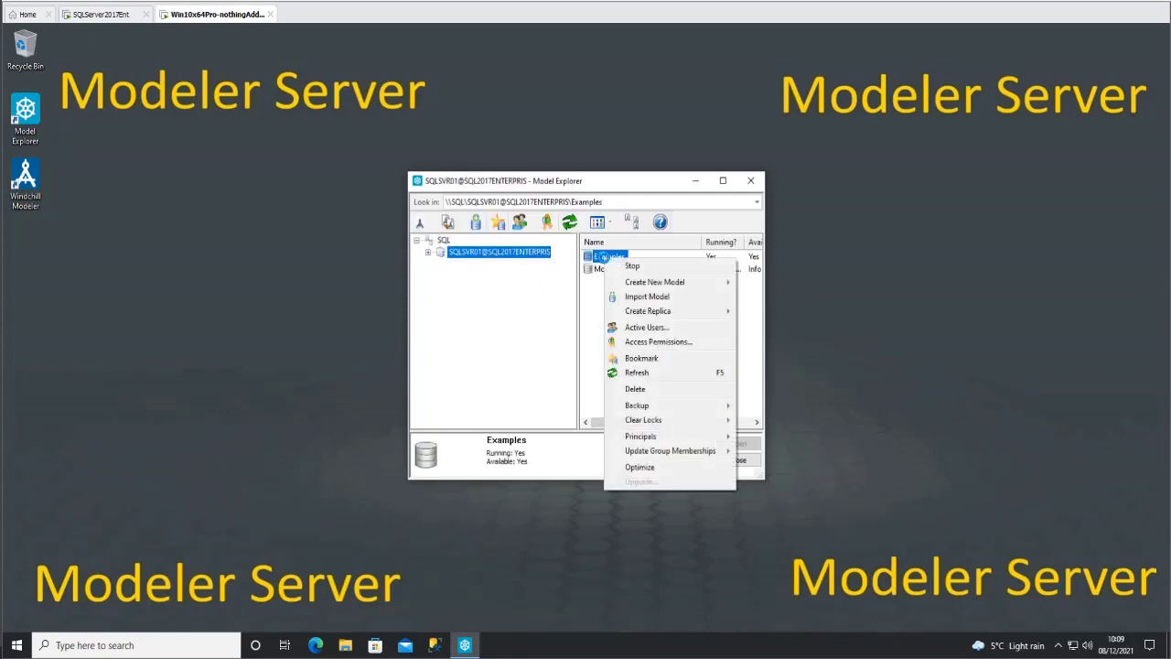
mouse_move(641, 358)
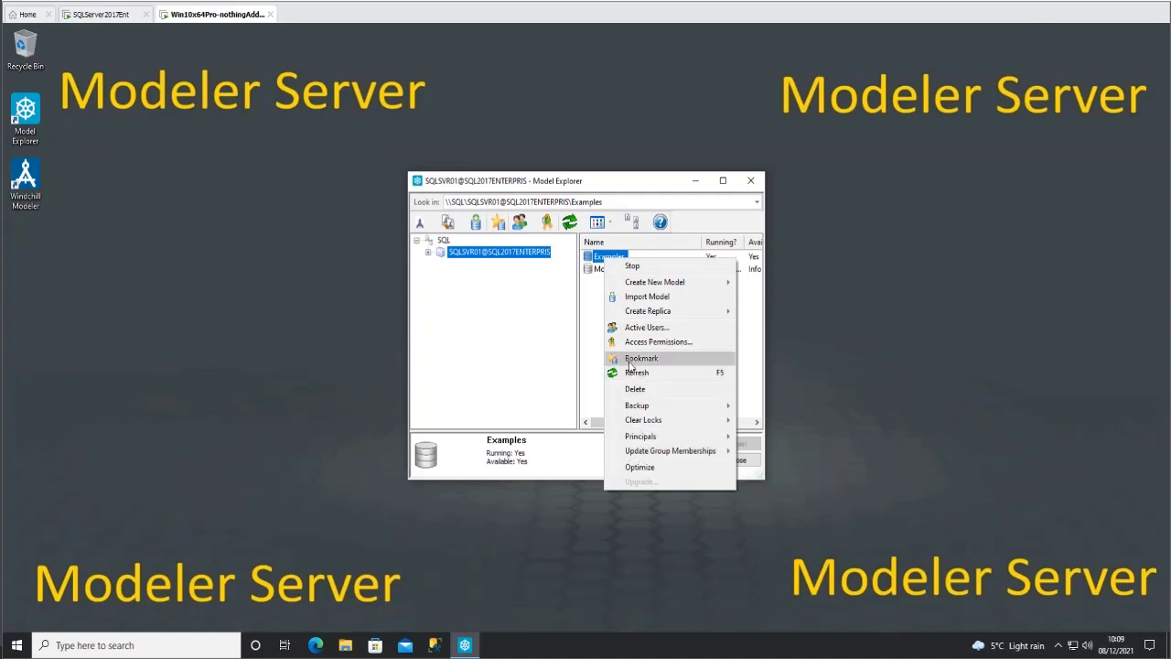
right_click(604, 268)
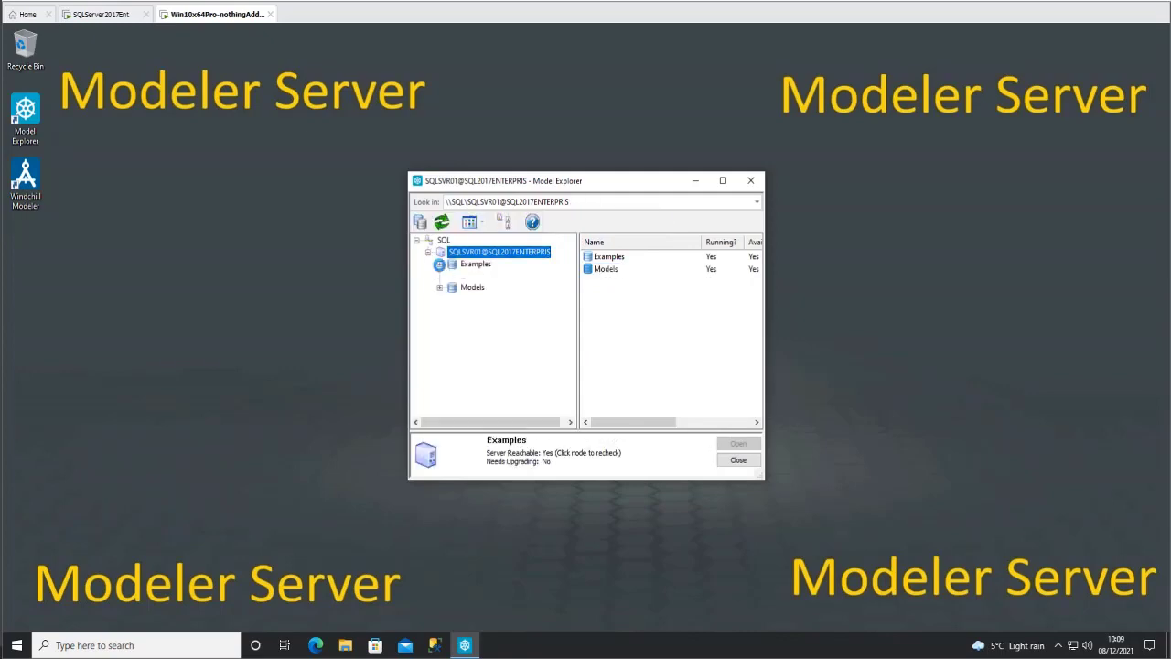
Step: Open the HSUV model from Examples and its [Block] HSUV [PowerSubsystem Breakdown] diagram
click(440, 263)
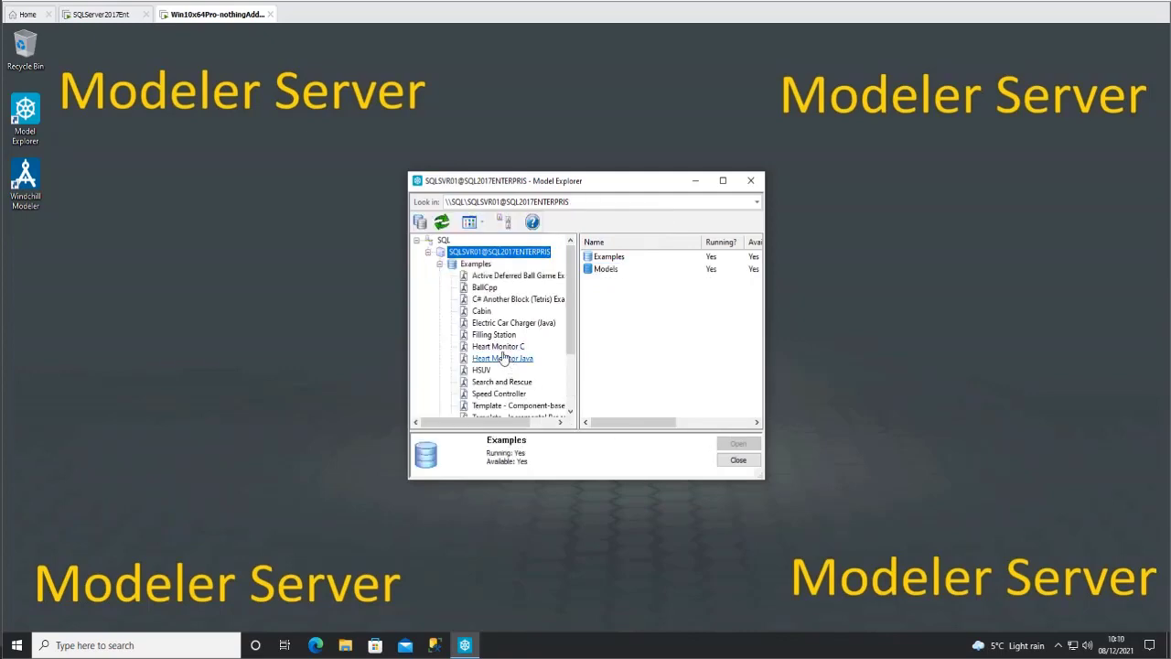
double_click(501, 358)
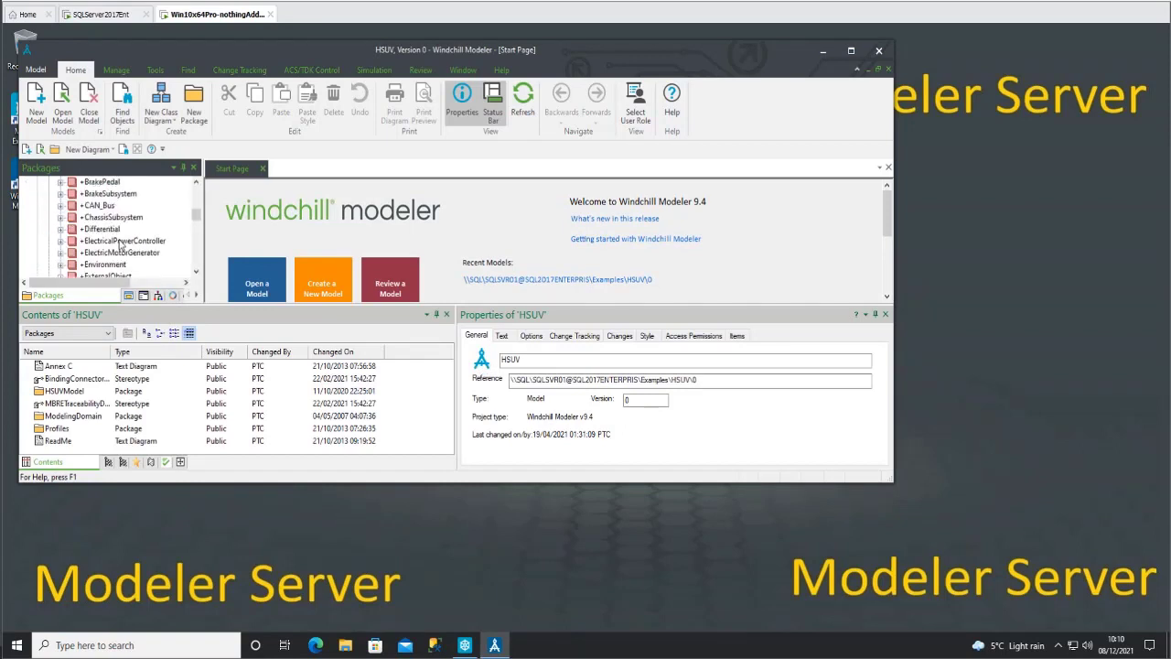
scroll(down, 3)
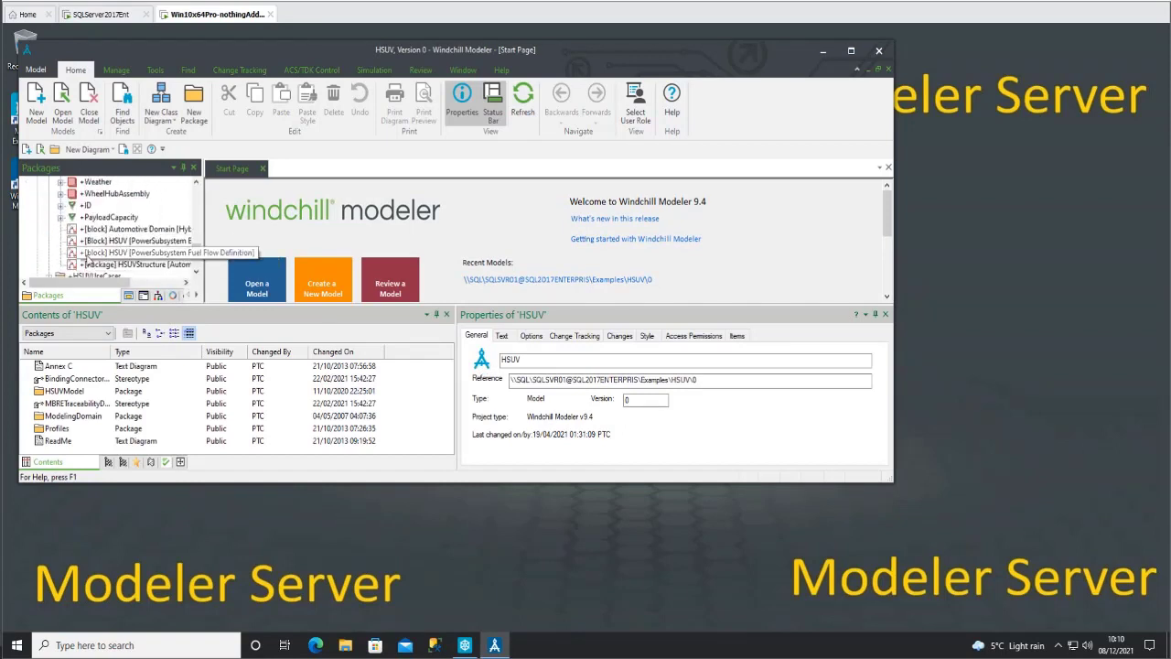
click(137, 240)
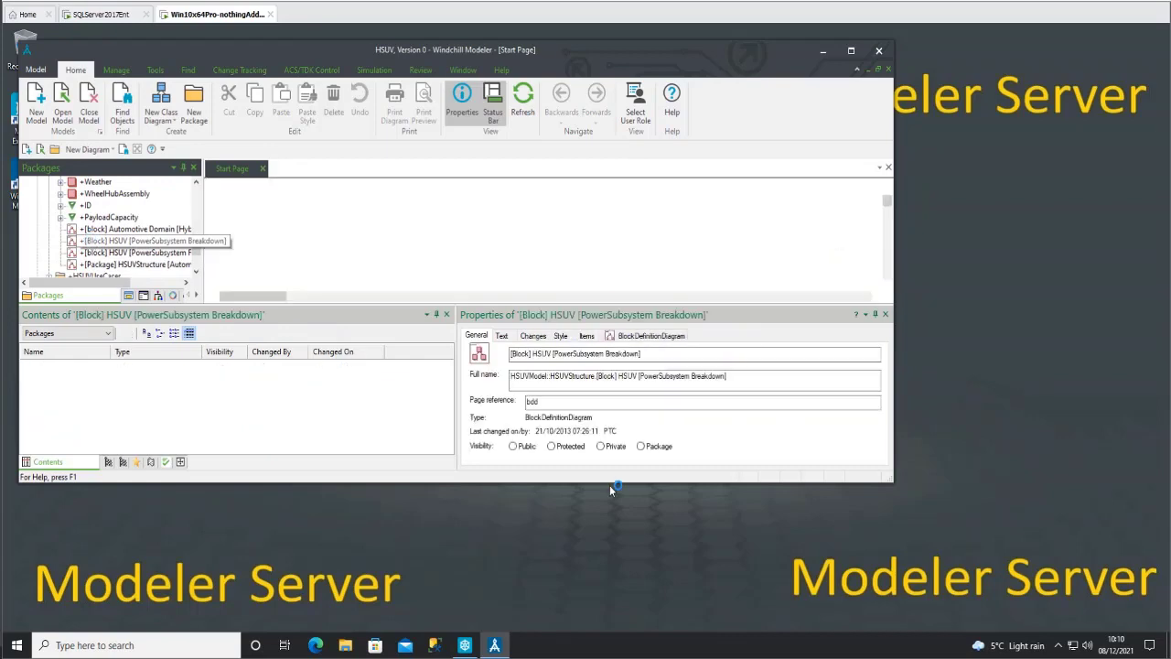
double_click(151, 240)
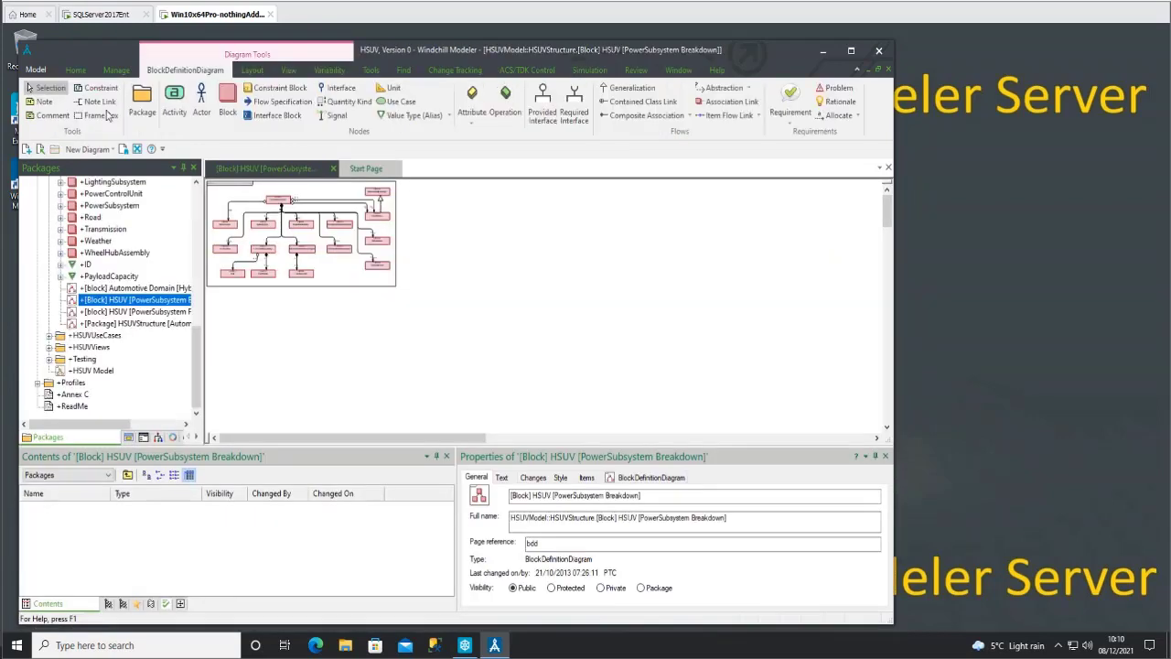